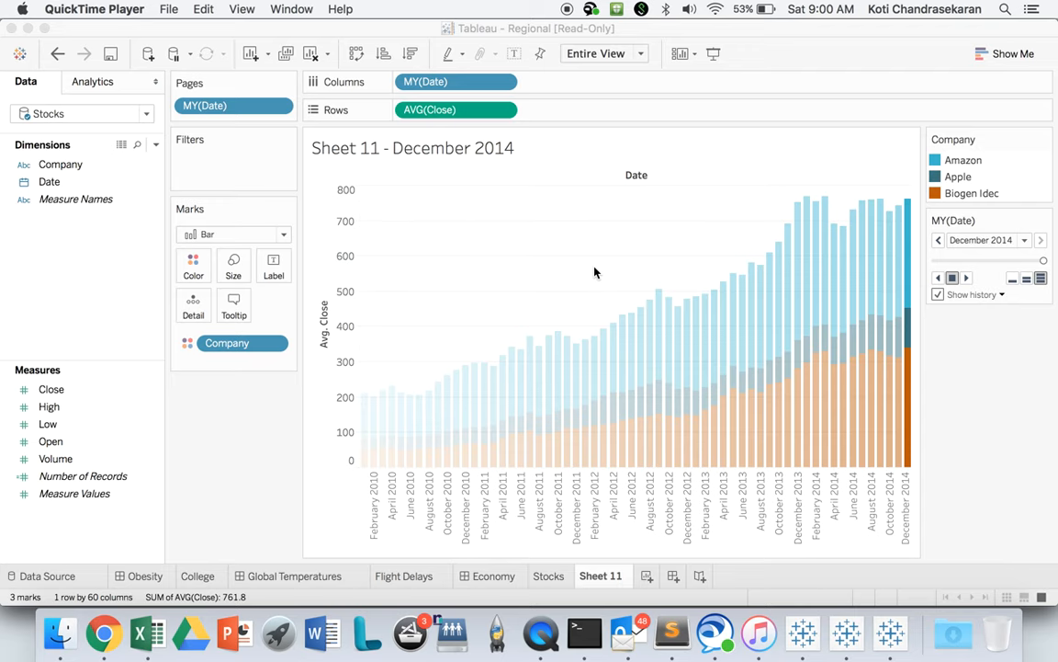
- Show the Stocks data source page previewing Close, Company and Date rows
left_click(44, 576)
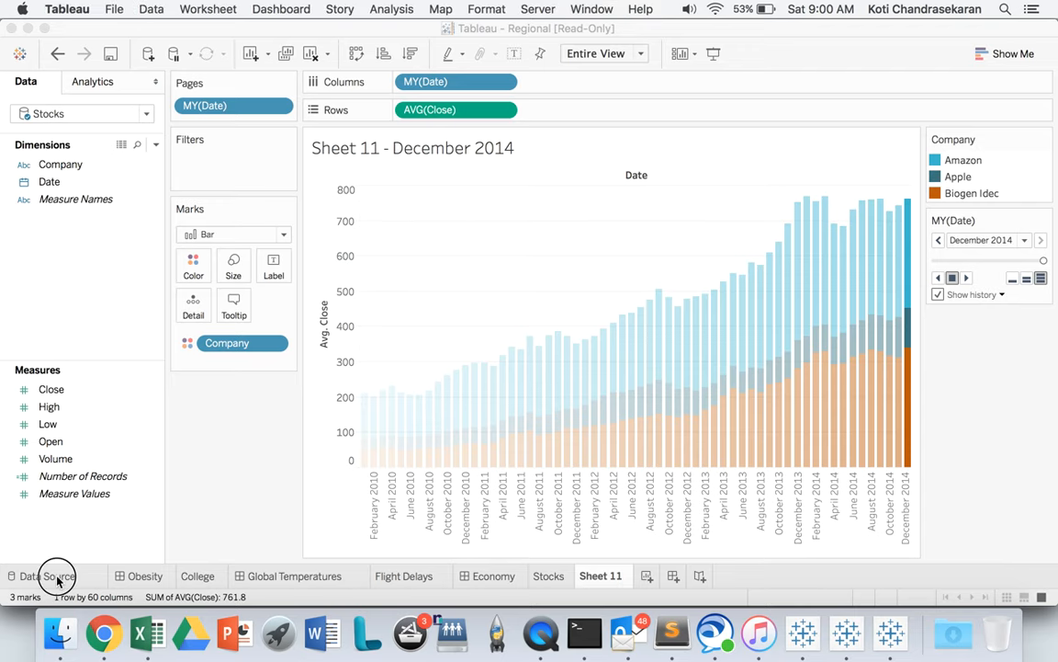
left_click(48, 576)
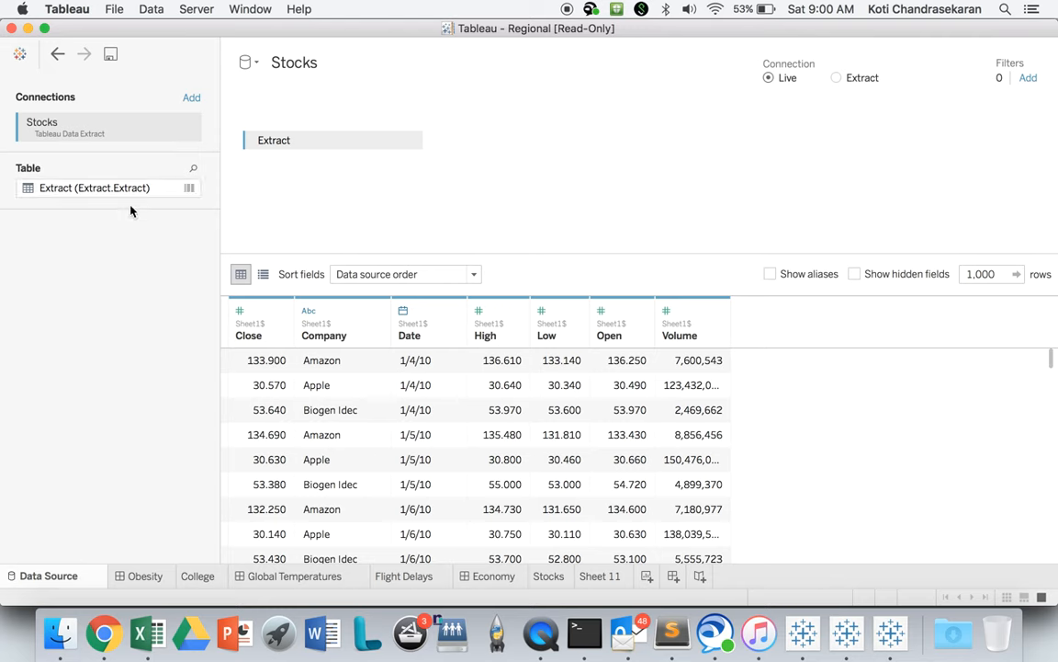
- Add a blank new worksheet, Sheet 12
left_click(110, 127)
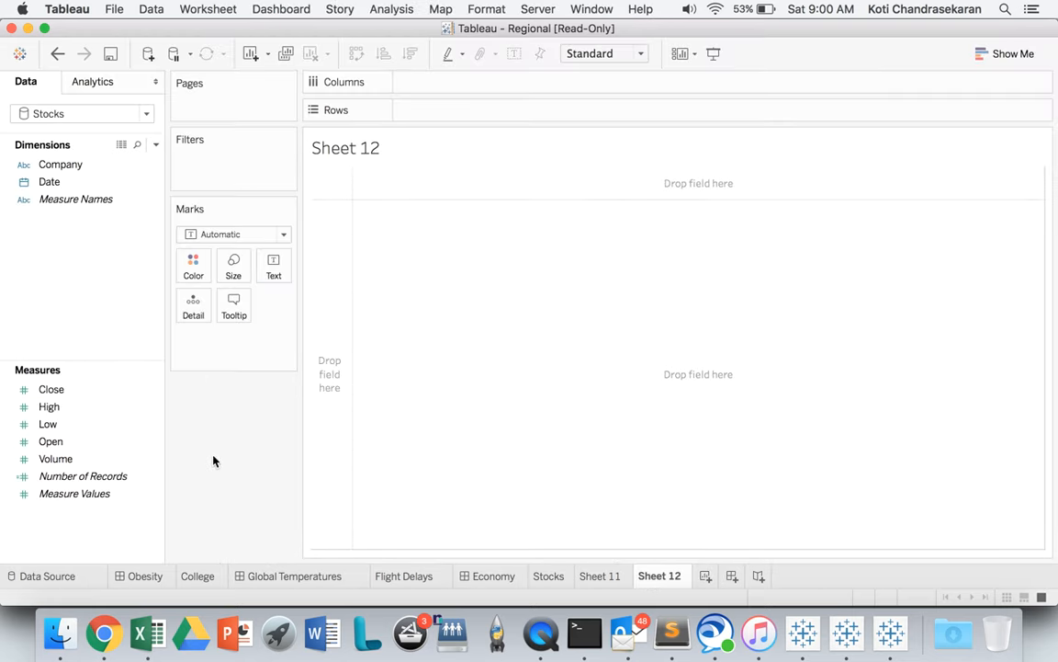
- Put Close on Columns and change its aggregation from Sum to Average
left_click(51, 388)
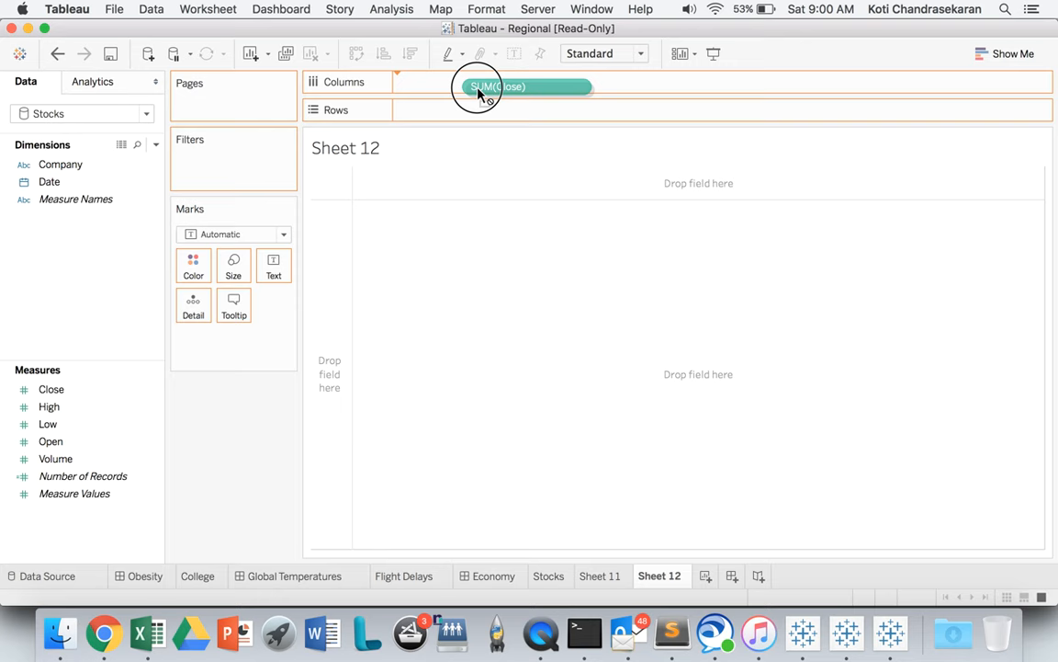
left_click(508, 81)
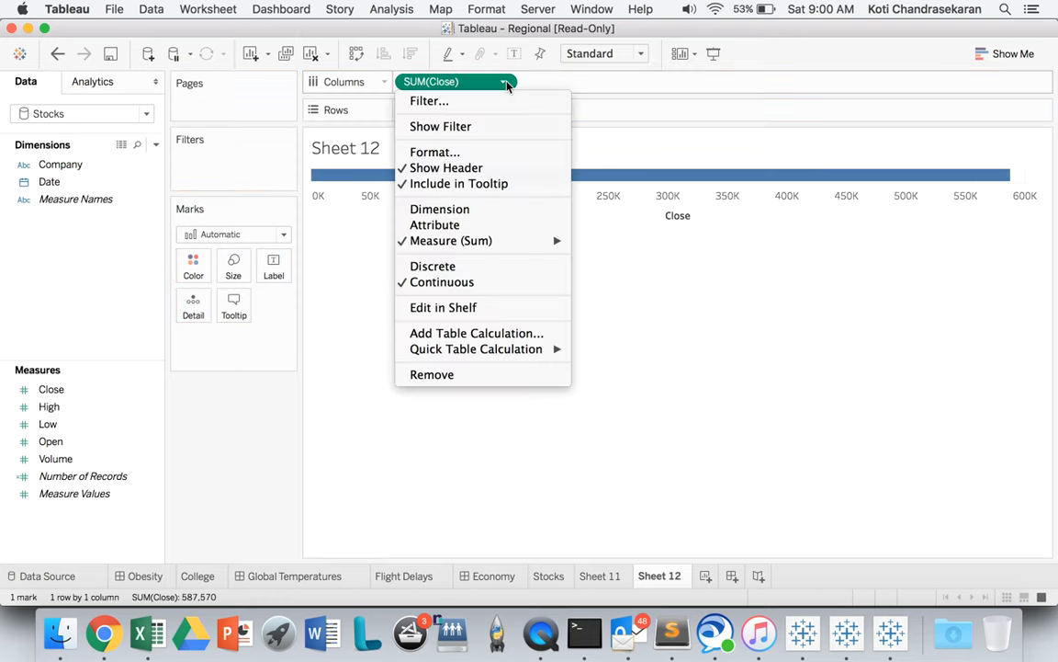
mouse_move(451, 240)
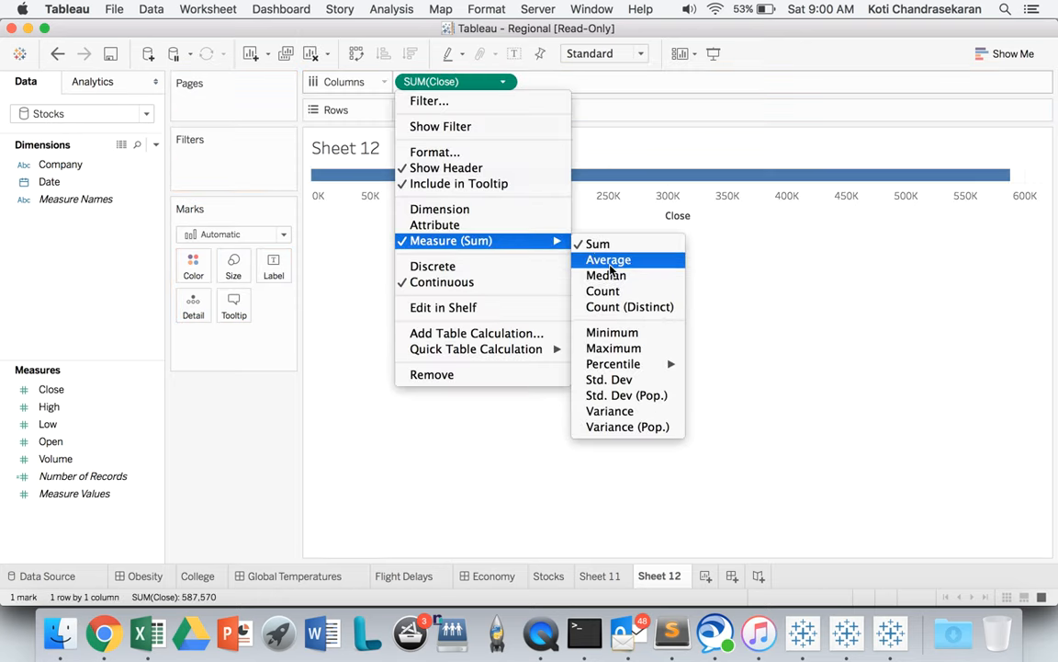
left_click(608, 259)
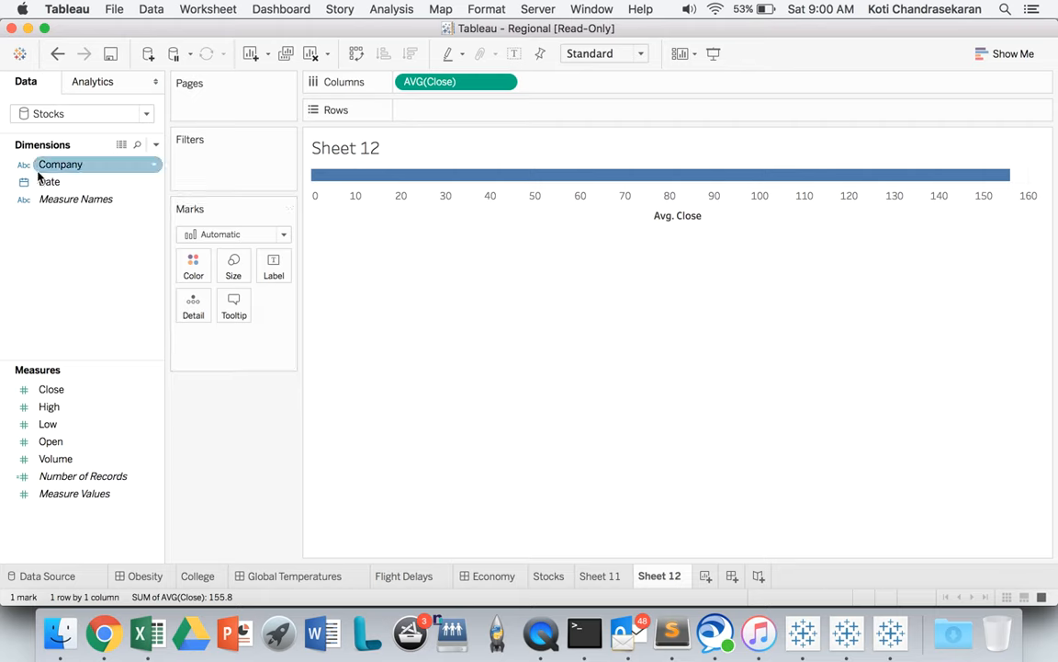
left_click(49, 181)
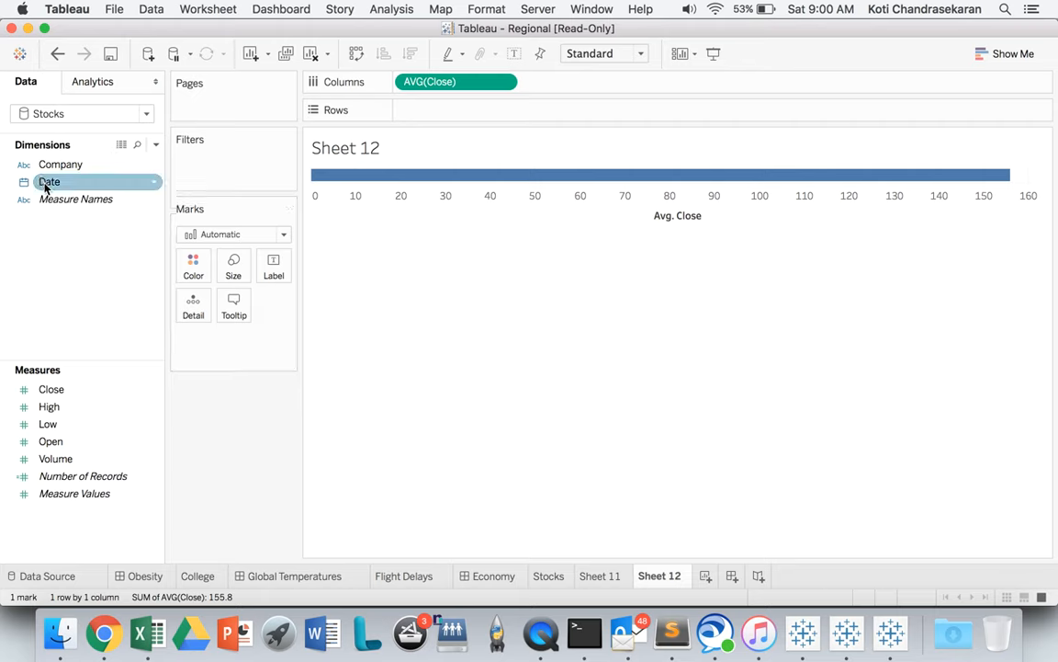
- Add Date to Rows with a custom Month / Year date level
left_click_drag(50, 181, 457, 110)
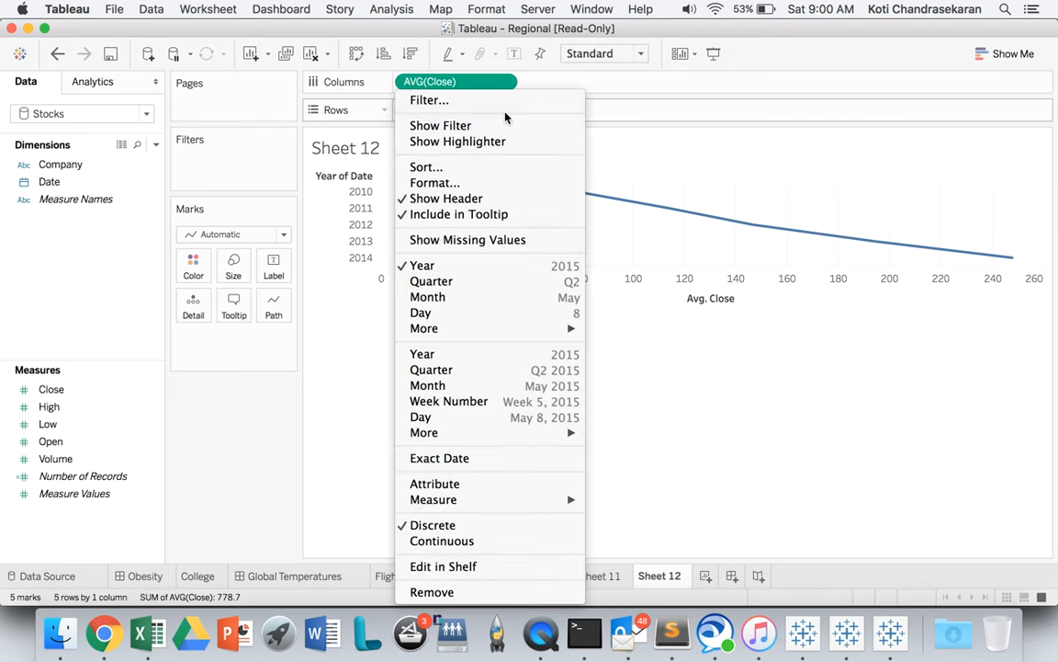
mouse_move(423, 328)
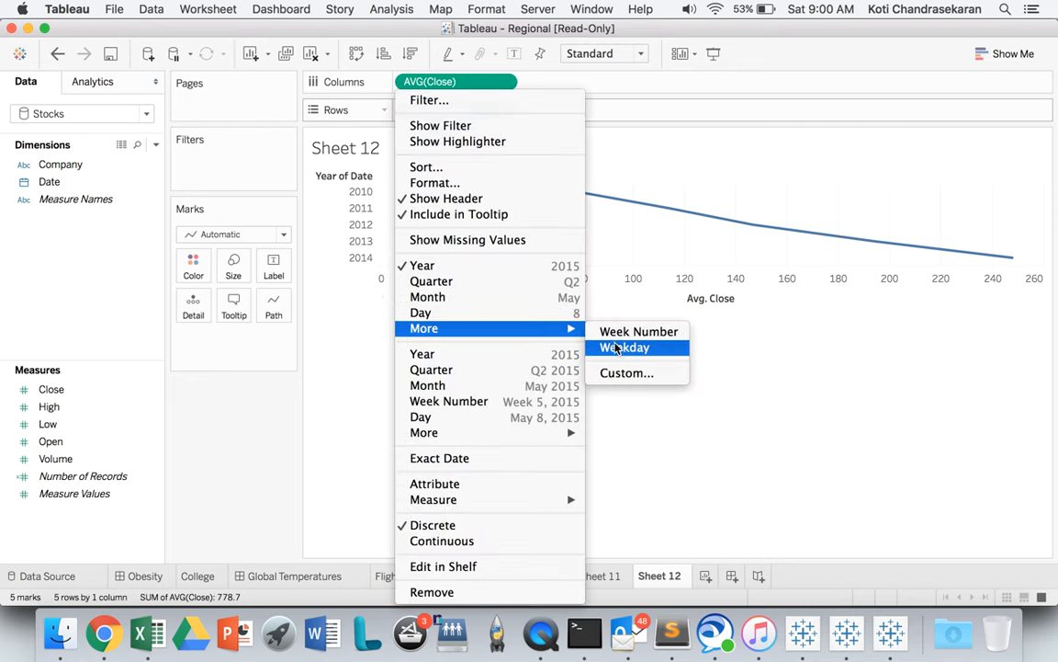
left_click(625, 372)
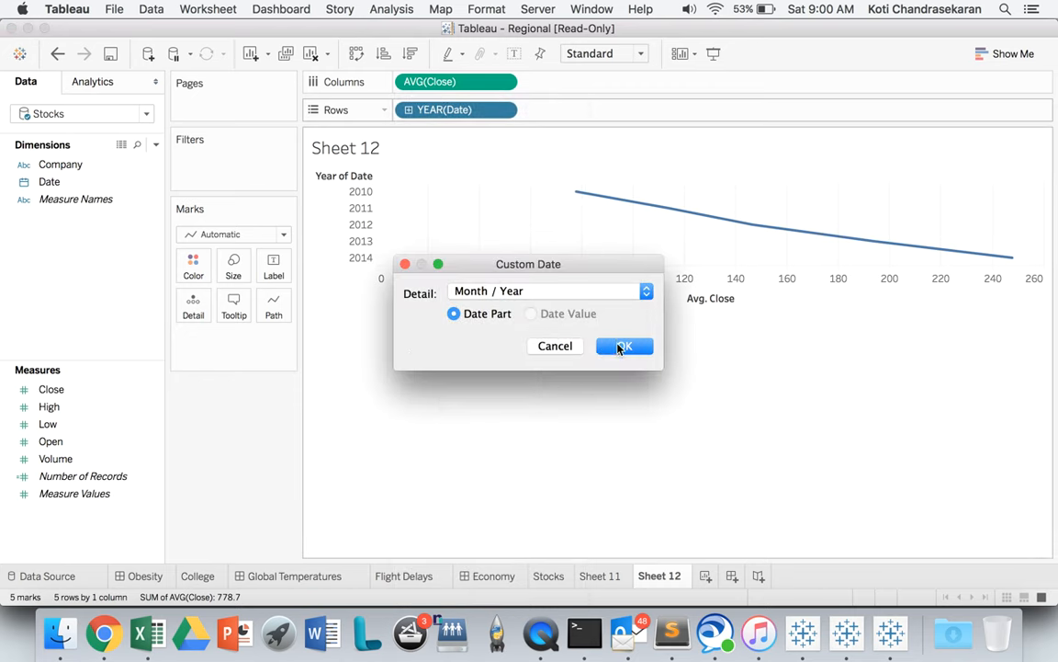
left_click(624, 346)
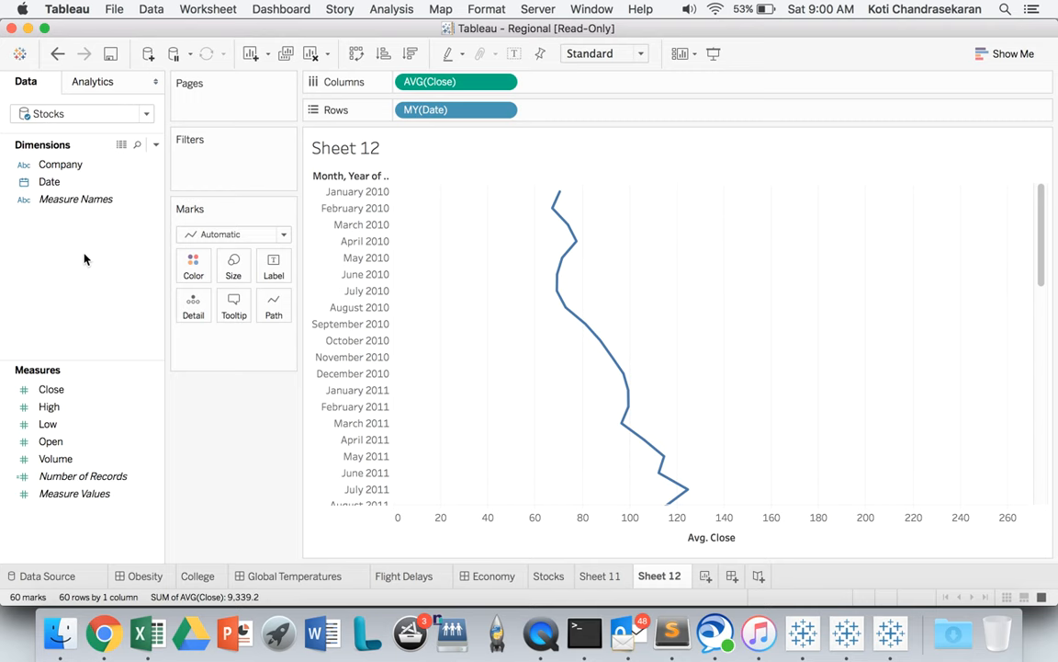
- Swap rows and columns, then colour lines by Company (Amazon, Apple, Biogen Idec)
left_click(355, 53)
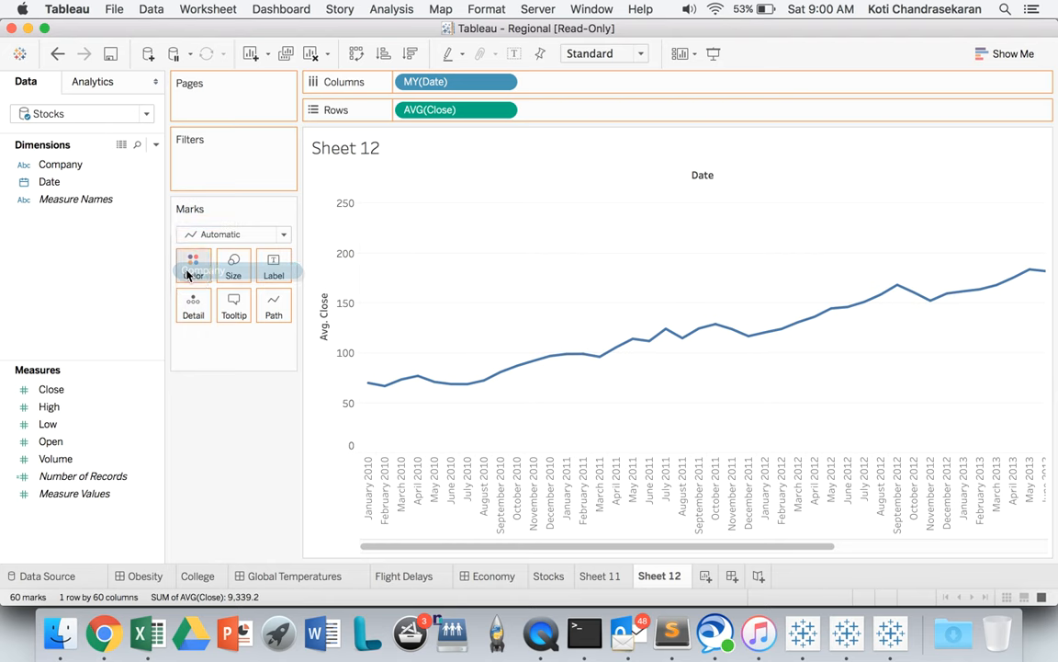
left_click_drag(60, 165, 193, 266)
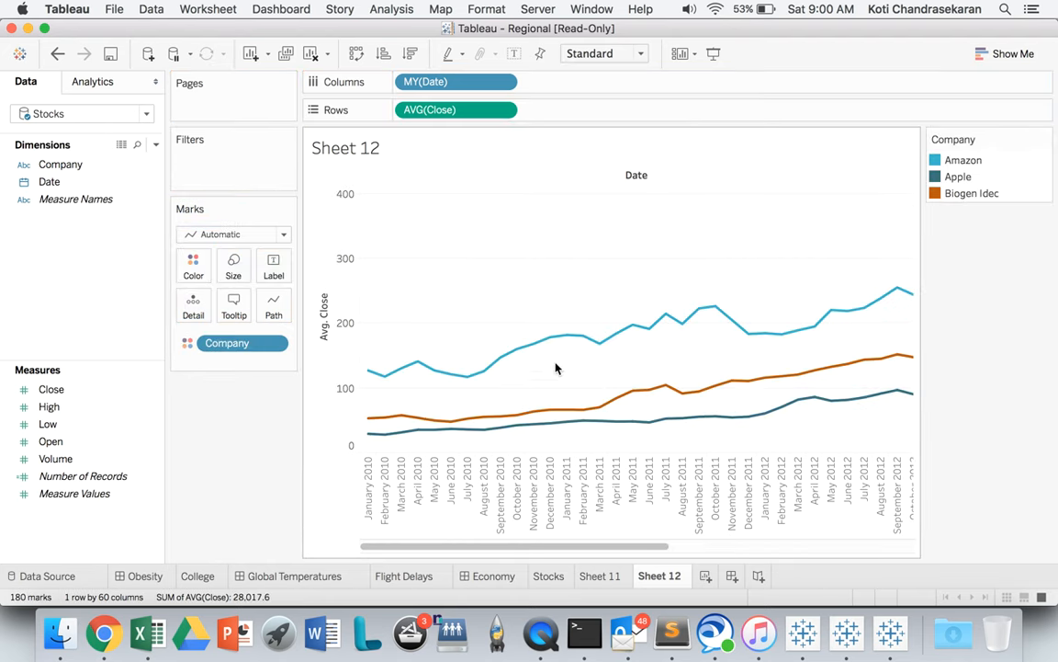
mouse_move(485, 453)
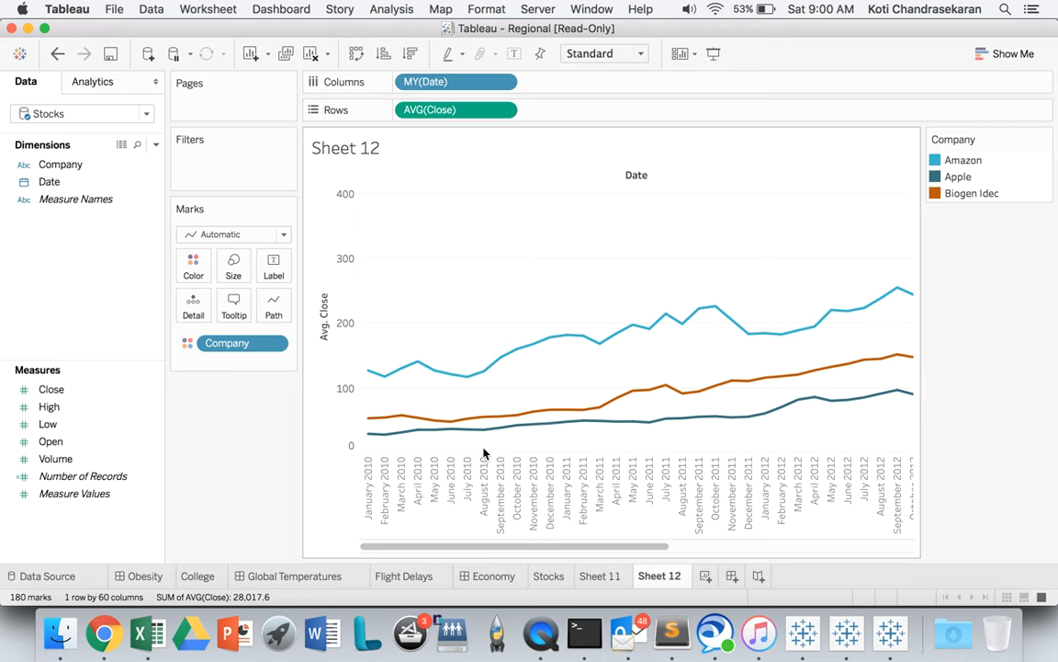
mouse_move(485, 390)
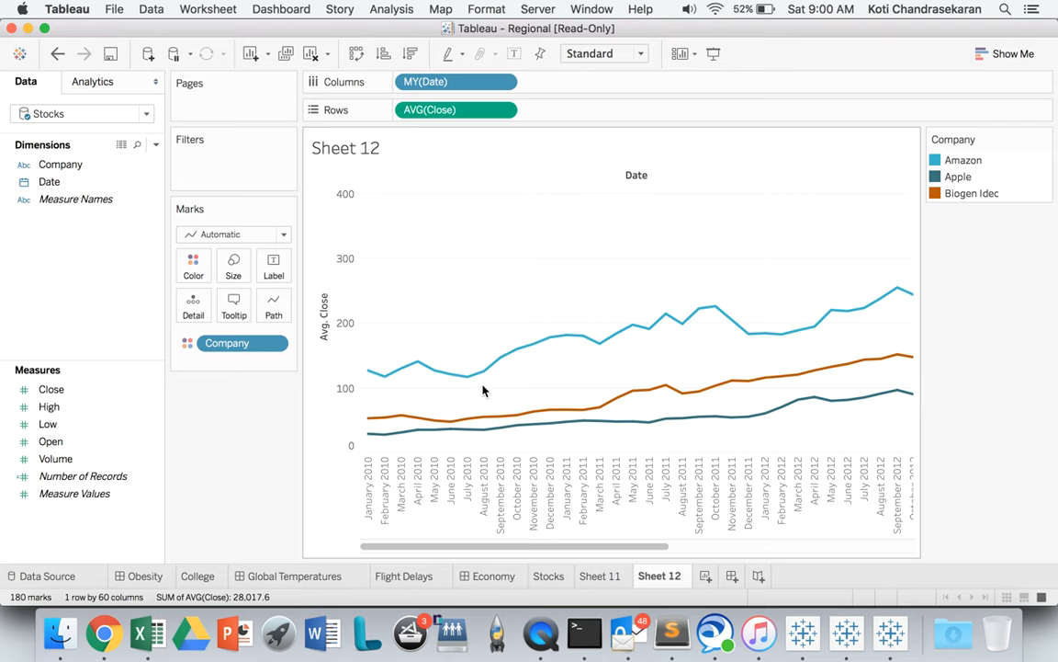
mouse_move(485, 374)
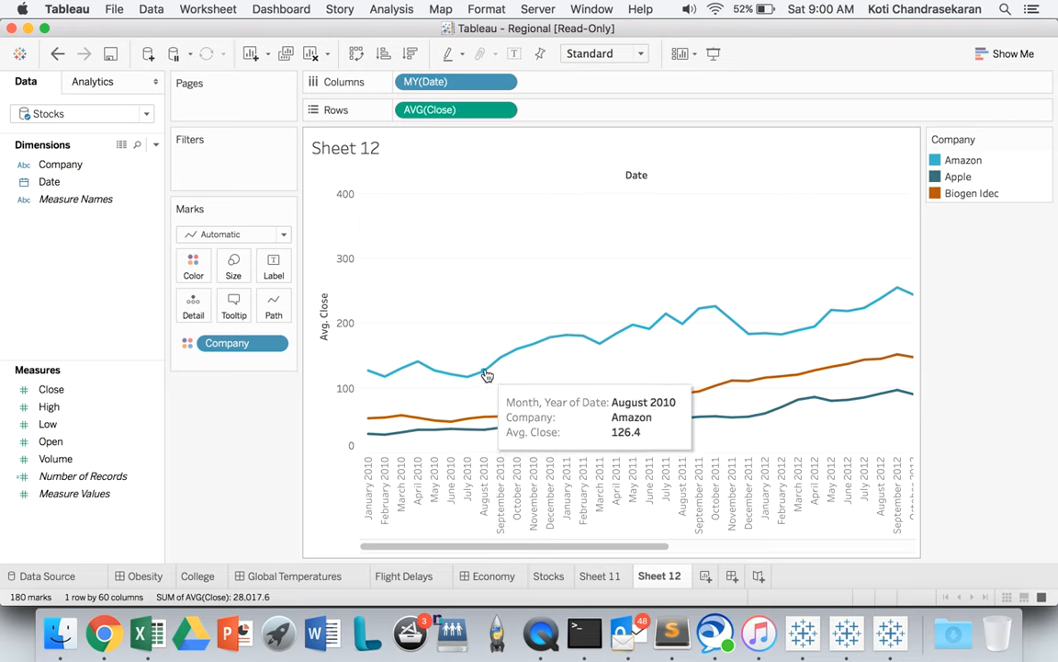
mouse_move(583, 369)
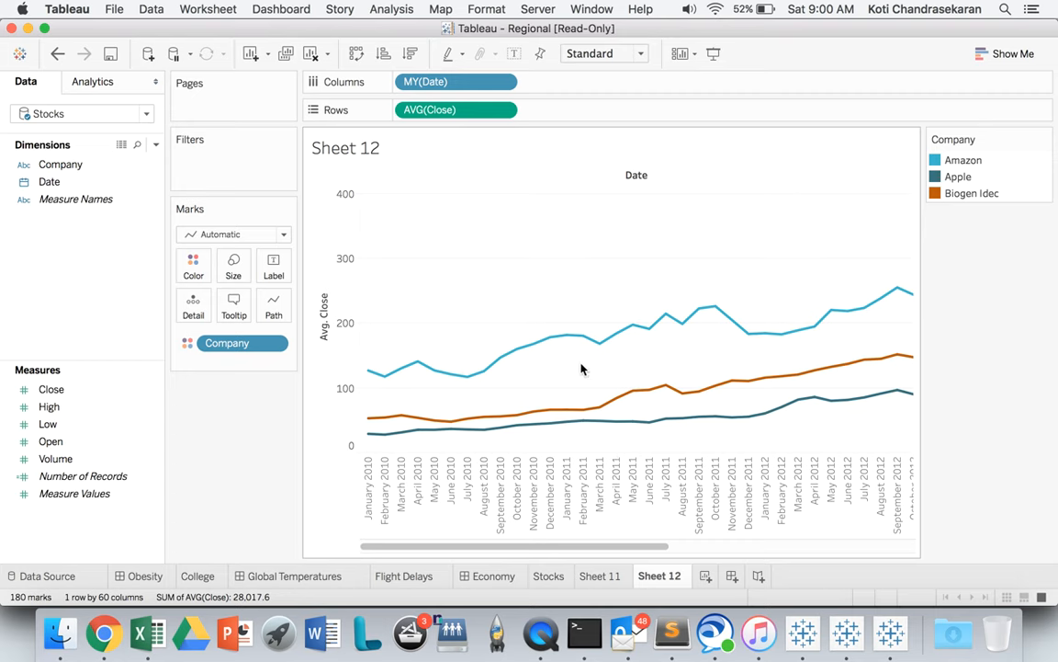
mouse_move(567, 339)
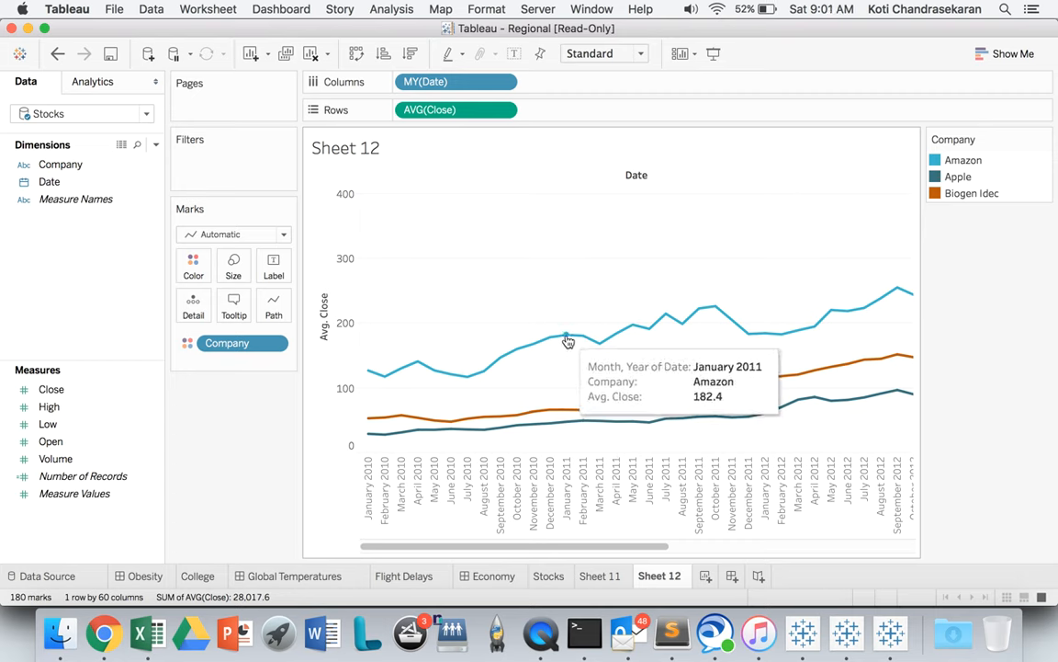
mouse_move(599, 436)
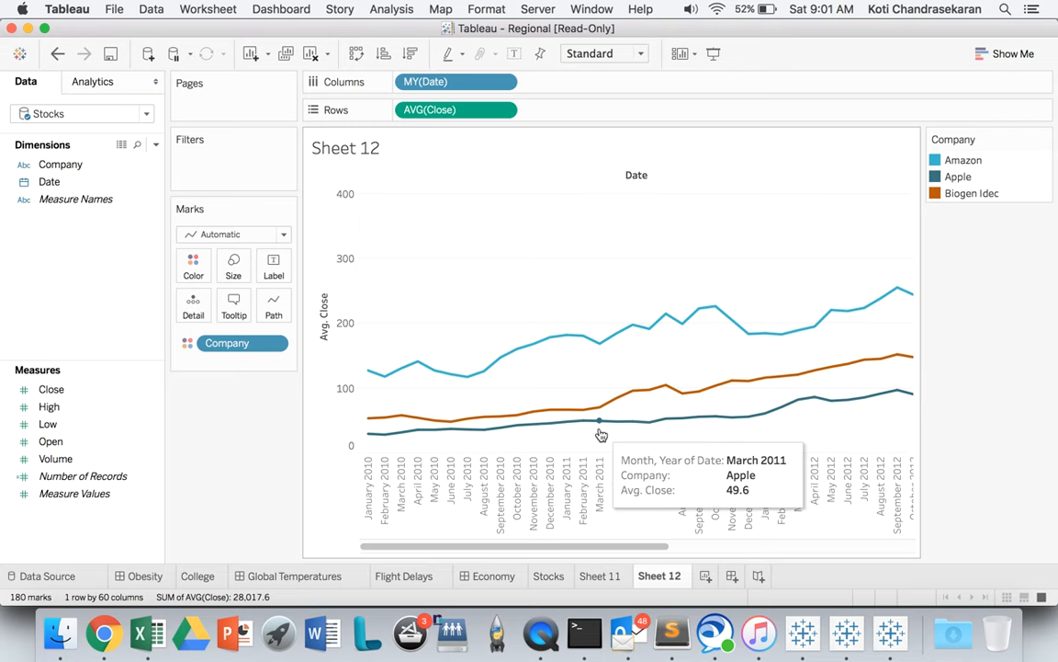
mouse_move(634, 406)
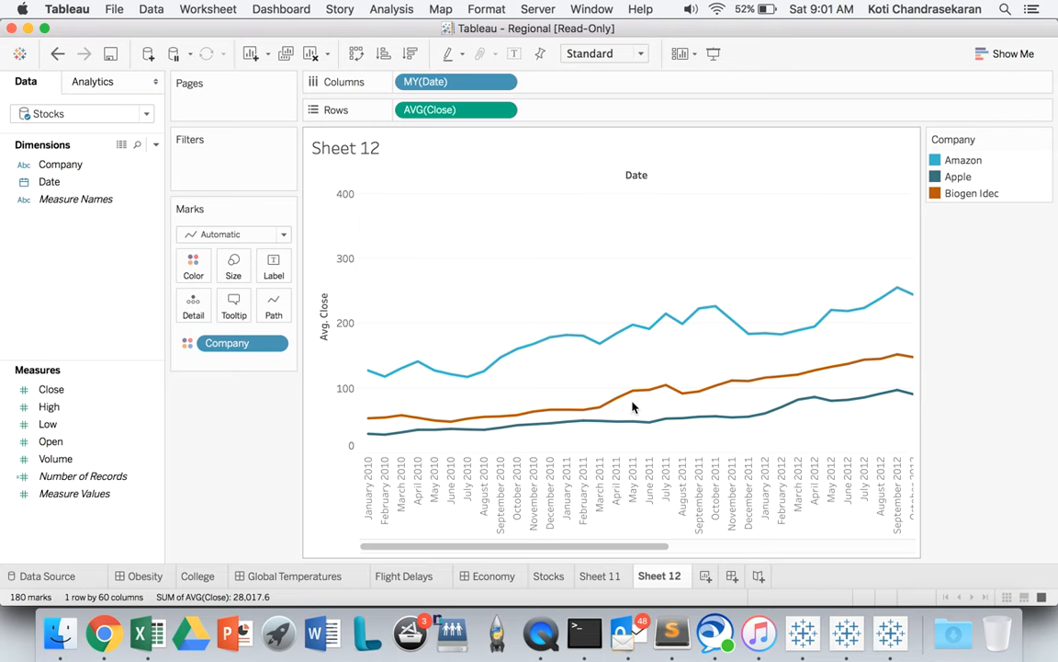
mouse_move(632, 408)
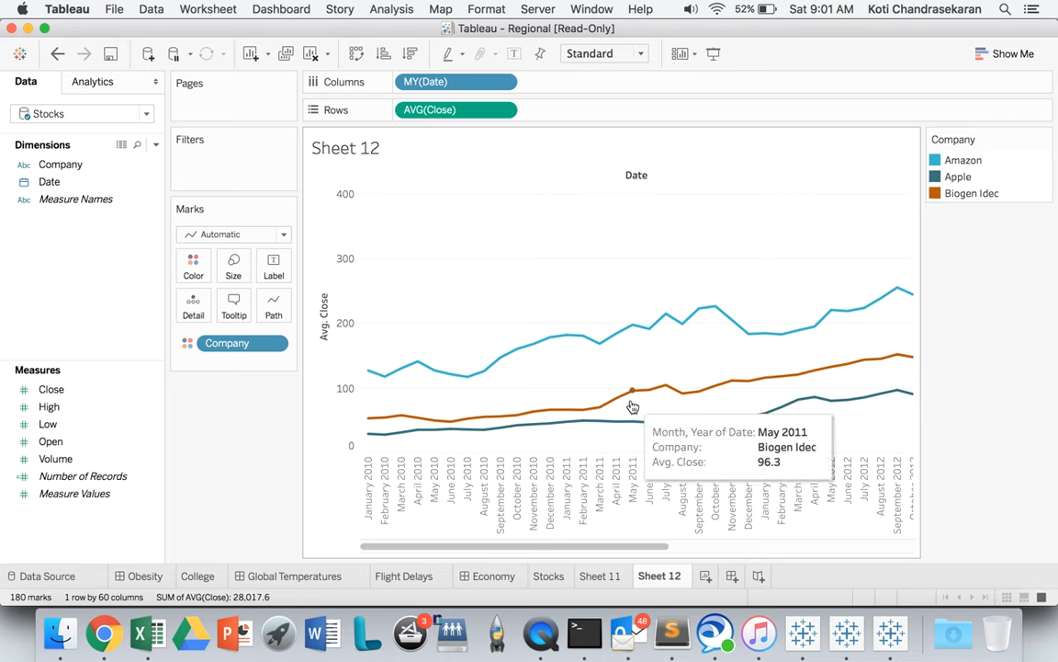
mouse_move(289, 445)
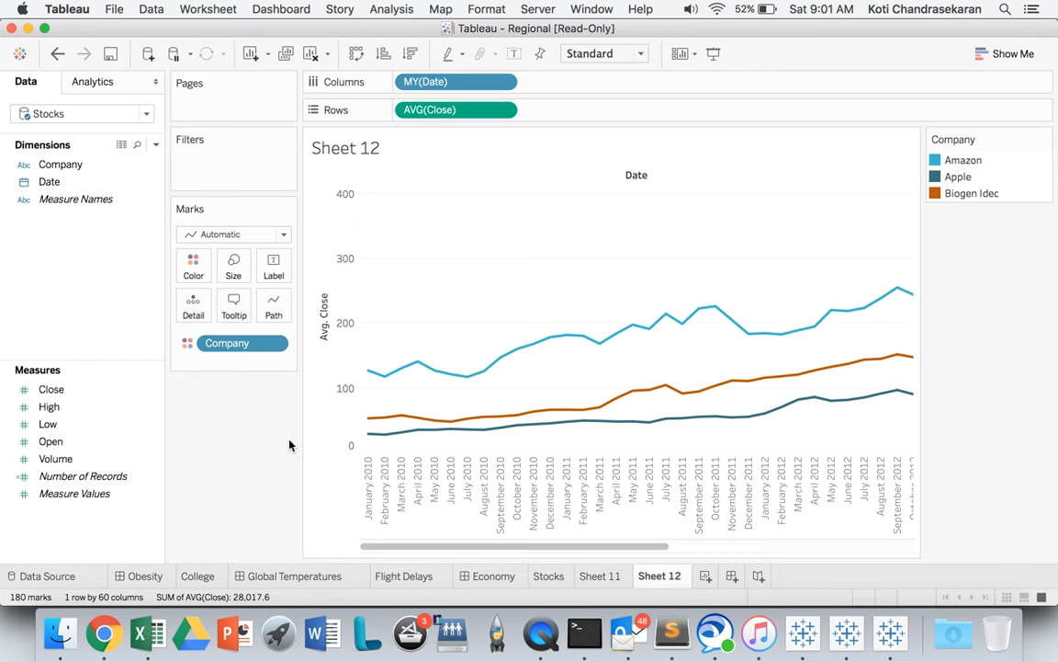
mouse_move(55, 293)
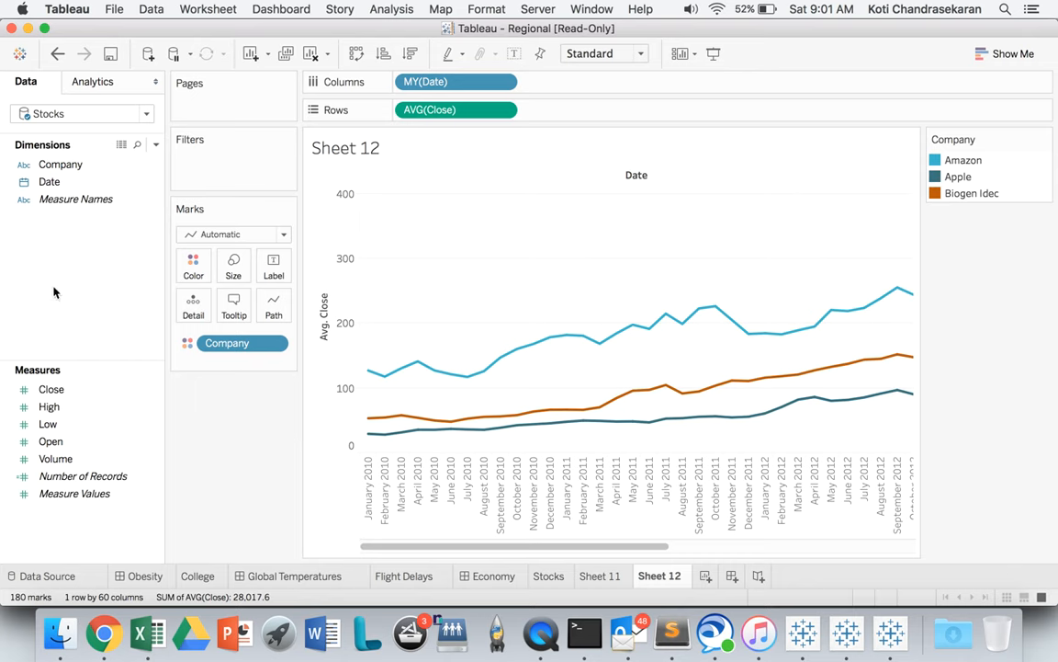
- Put Date on the Pages shelf with a custom Month / Year level
left_click(49, 181)
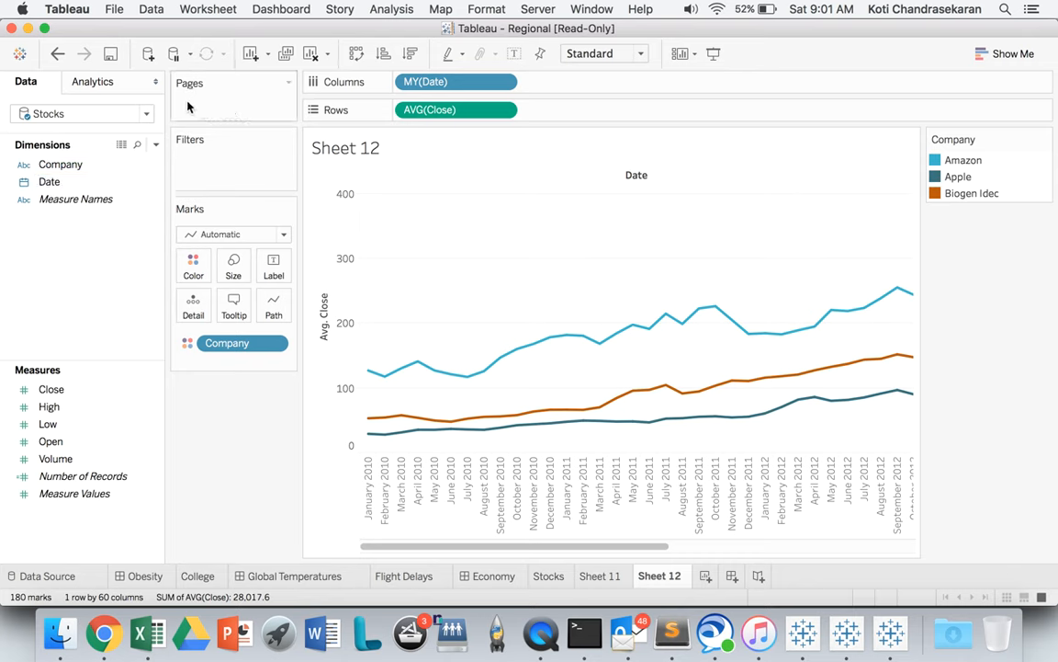
mouse_move(190, 109)
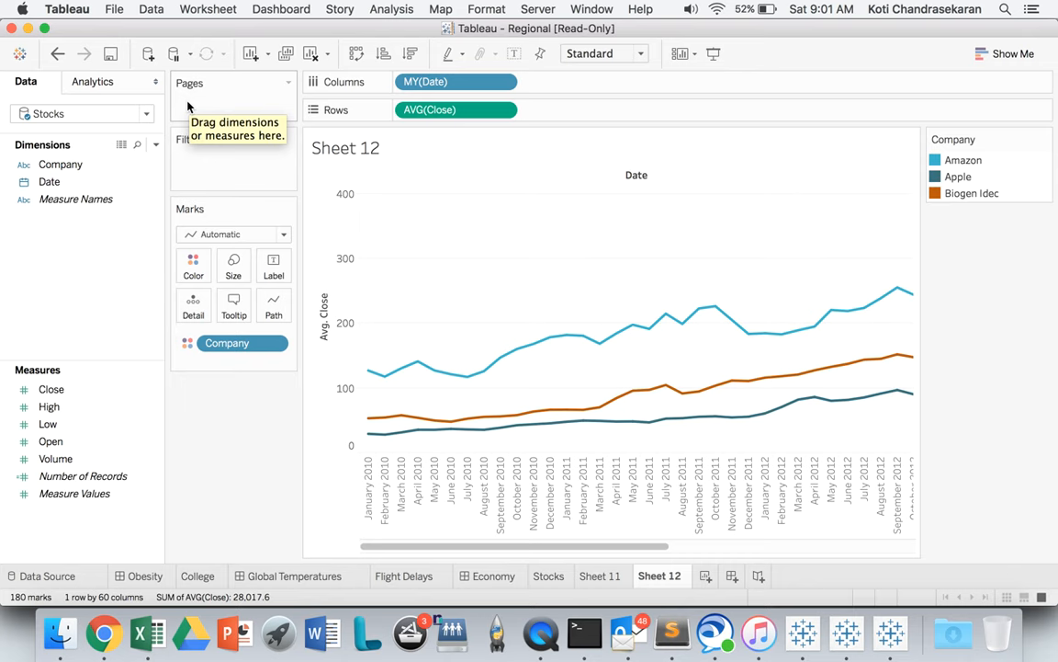
left_click(49, 181)
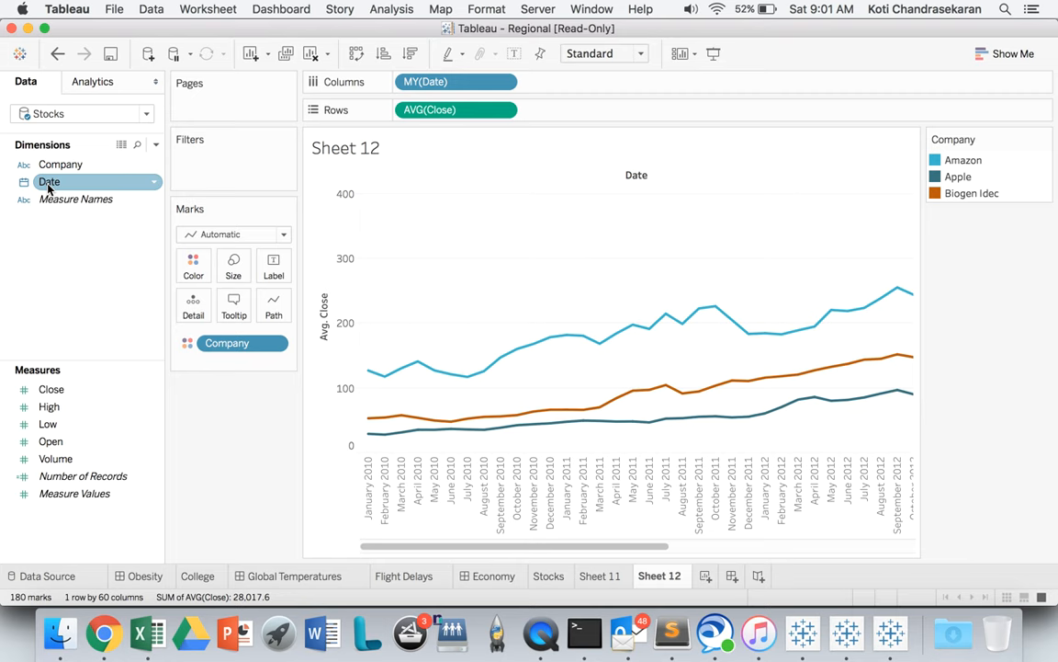
left_click_drag(49, 181, 234, 105)
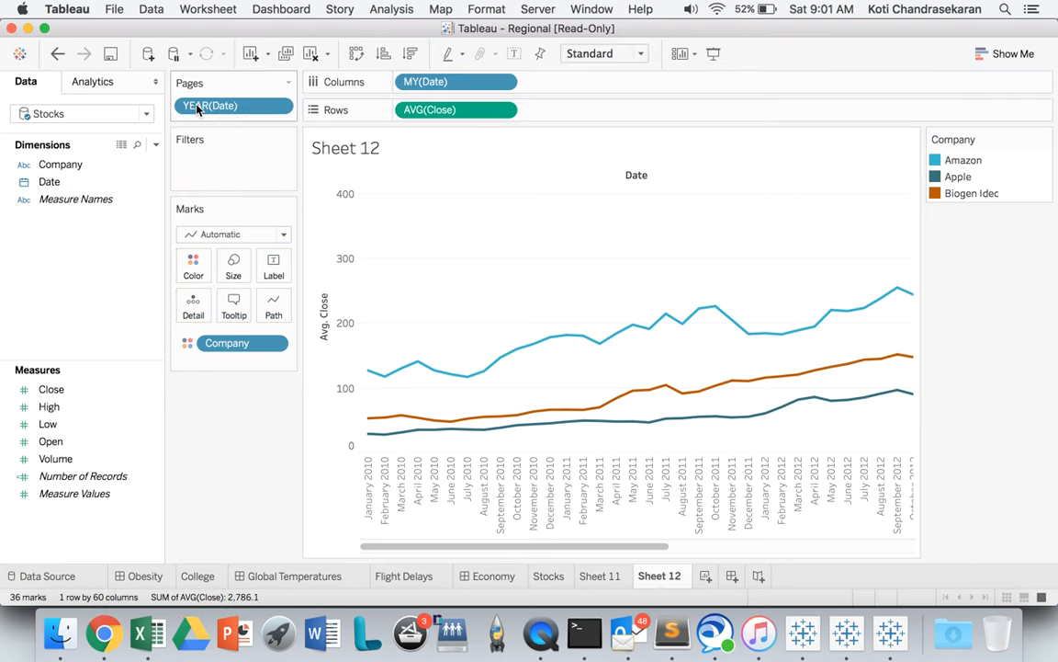
right_click(233, 105)
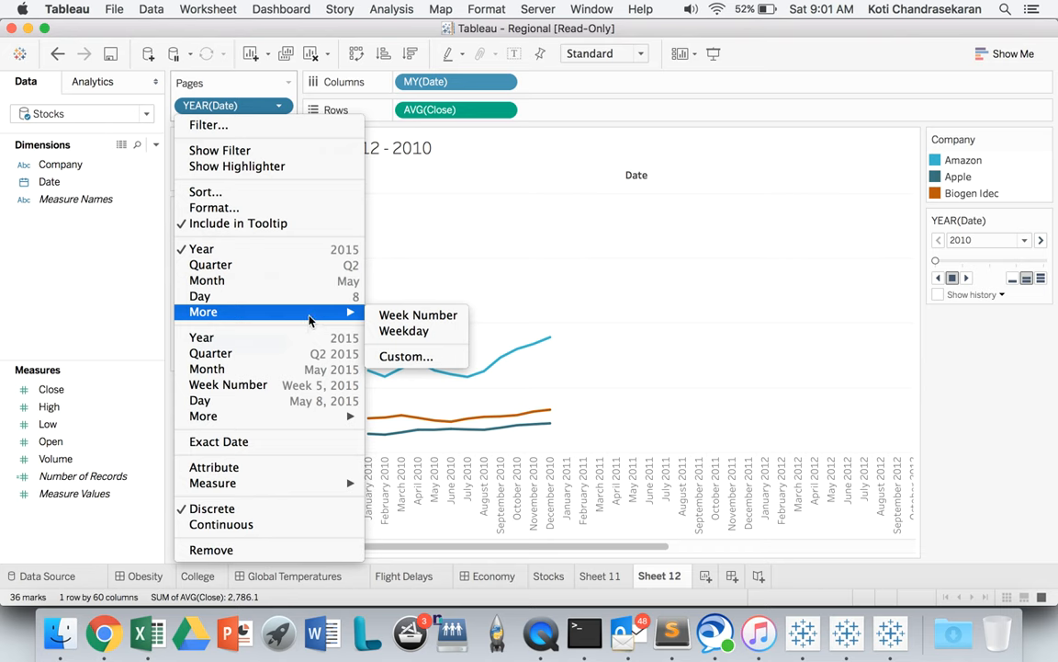
left_click(405, 356)
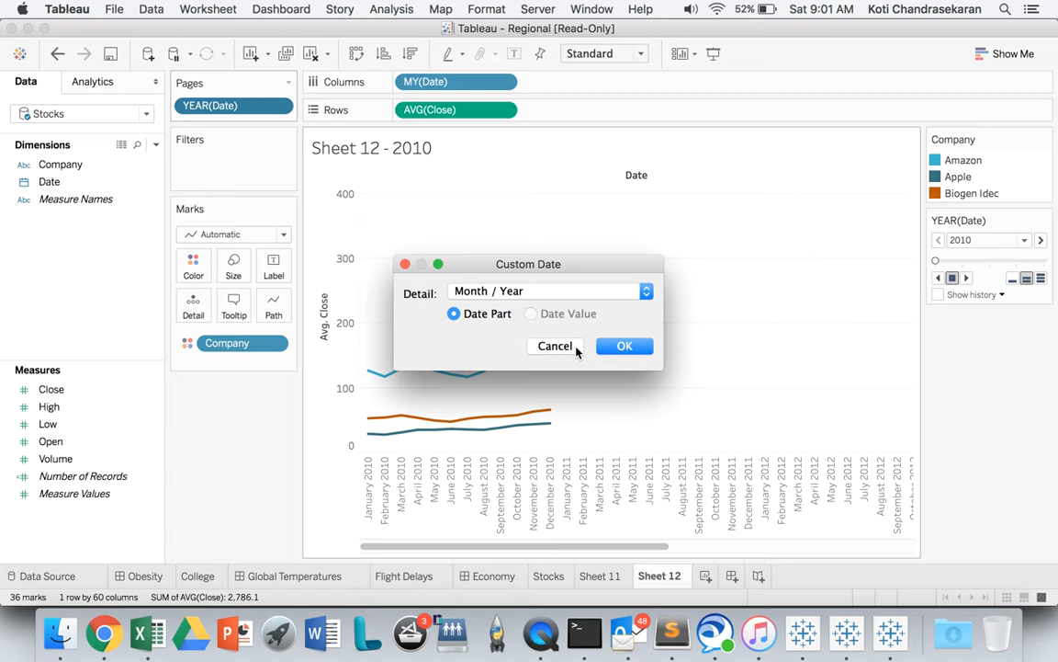
left_click(624, 346)
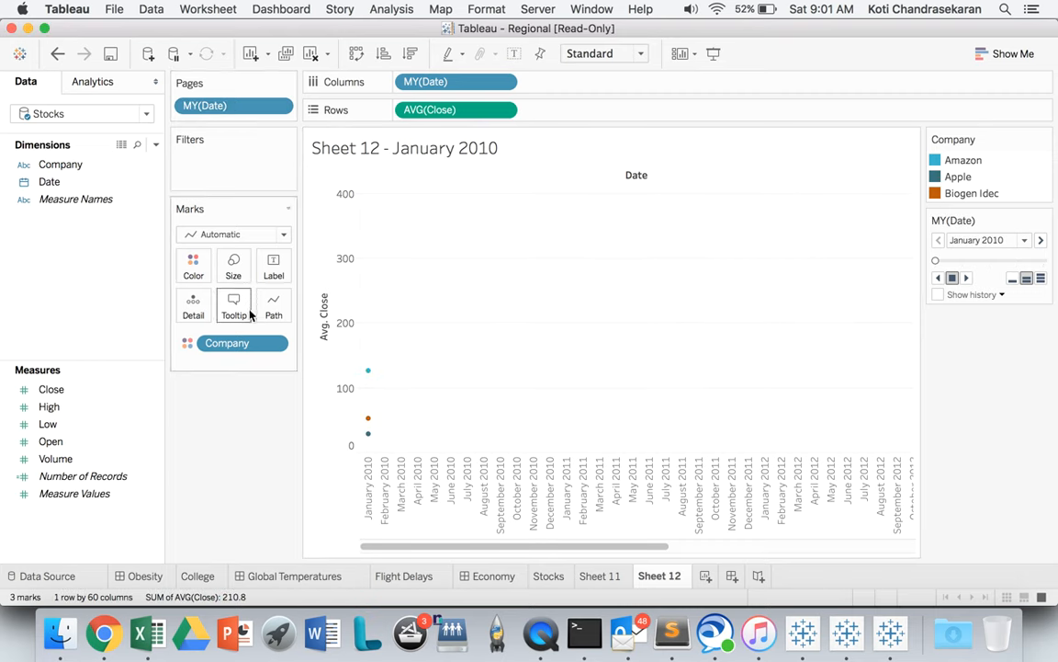
mouse_move(220, 220)
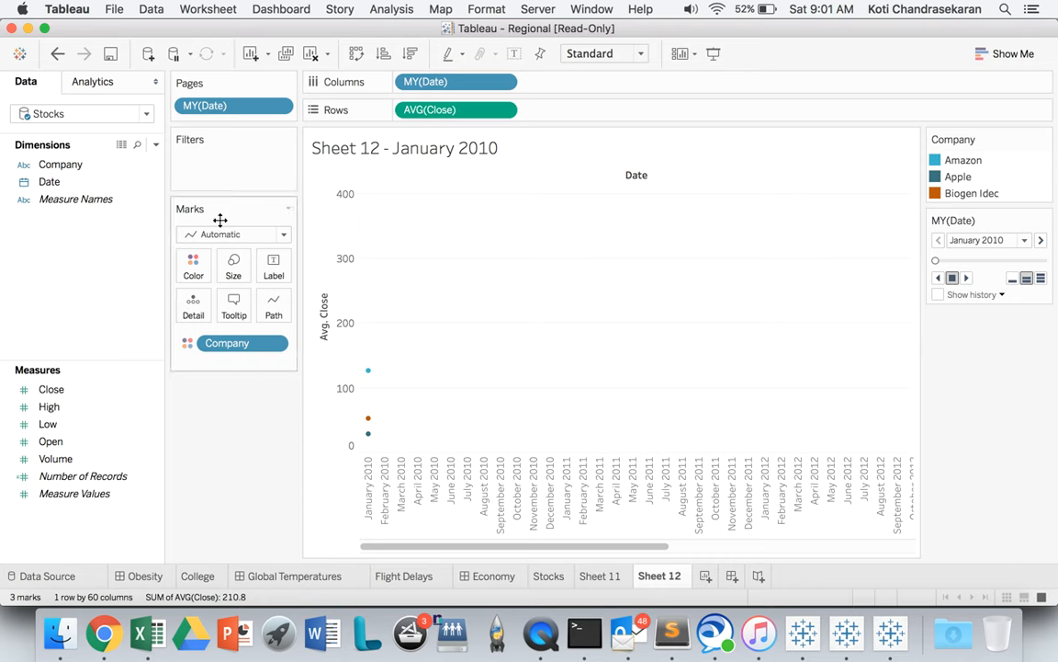
mouse_move(858, 350)
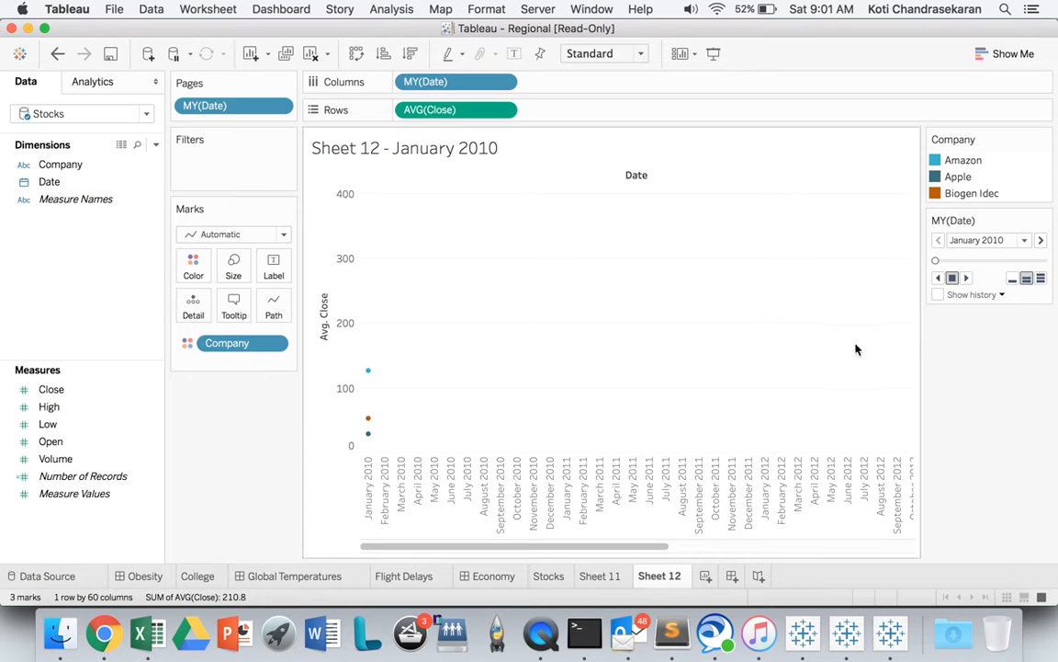
mouse_move(1001, 294)
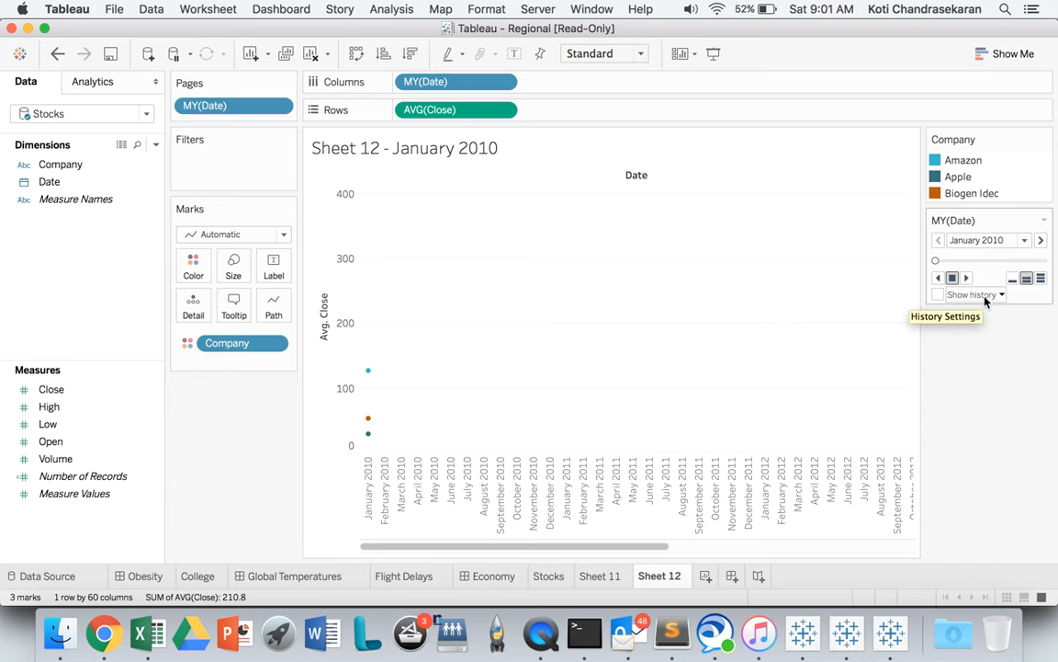
mouse_move(587, 252)
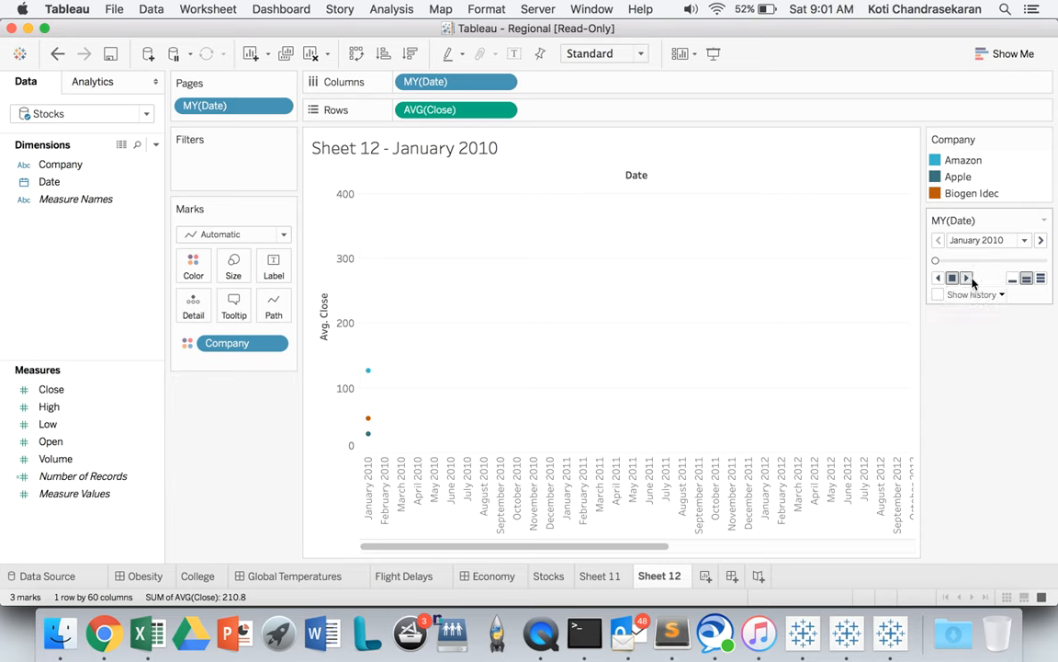
mouse_move(969, 280)
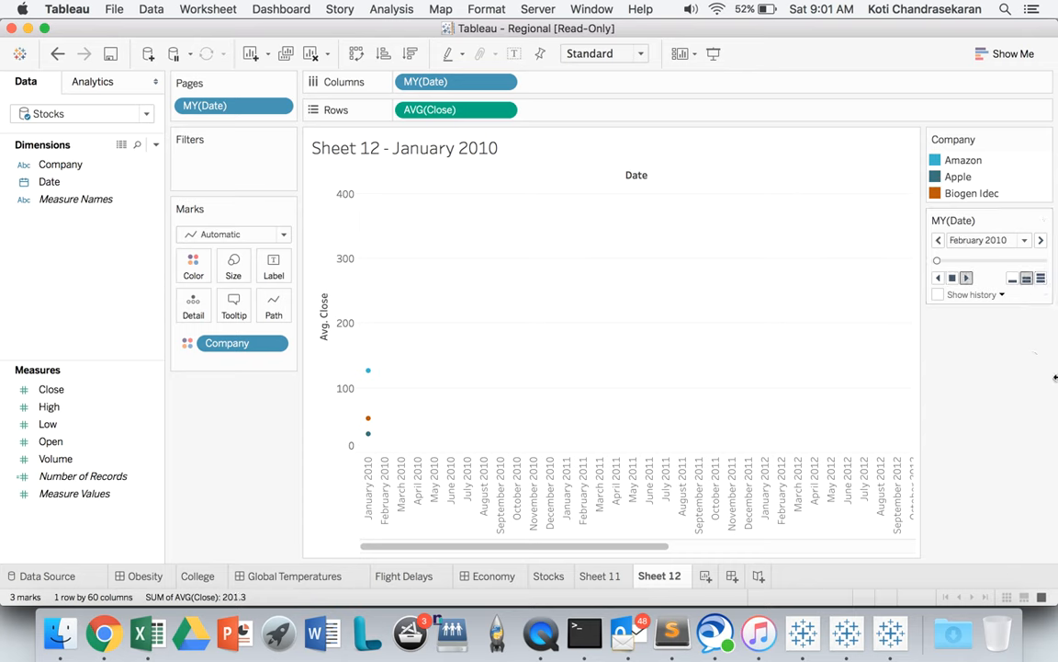
- Play the MY(Date) page animation forward through the 2010 months
left_click(1051, 240)
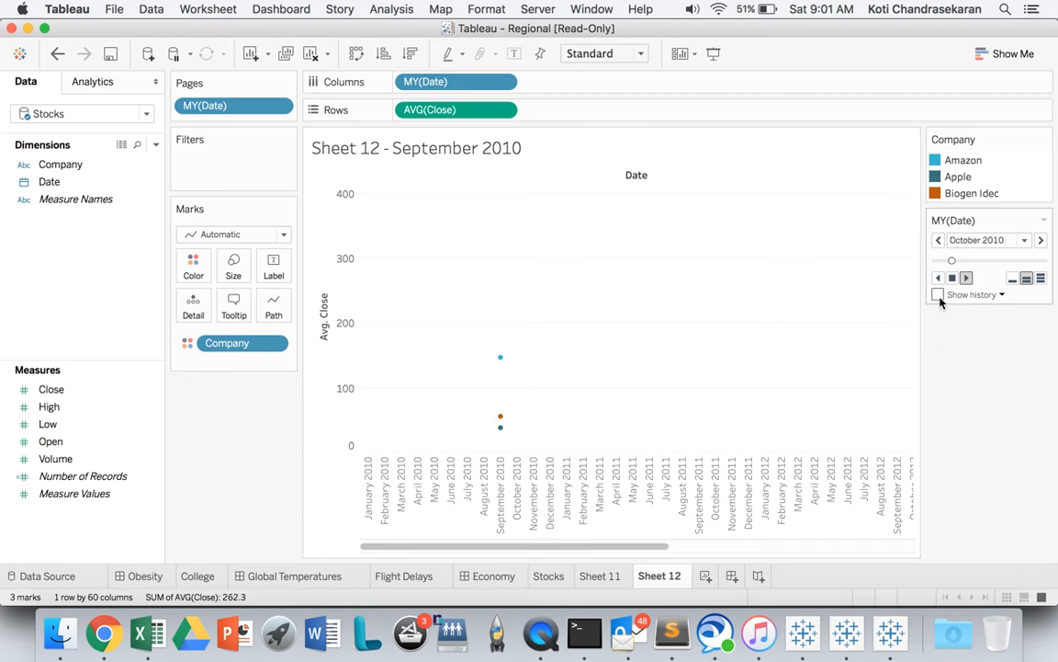
- Enable Show history for All marks with Fade turned off
left_click(938, 294)
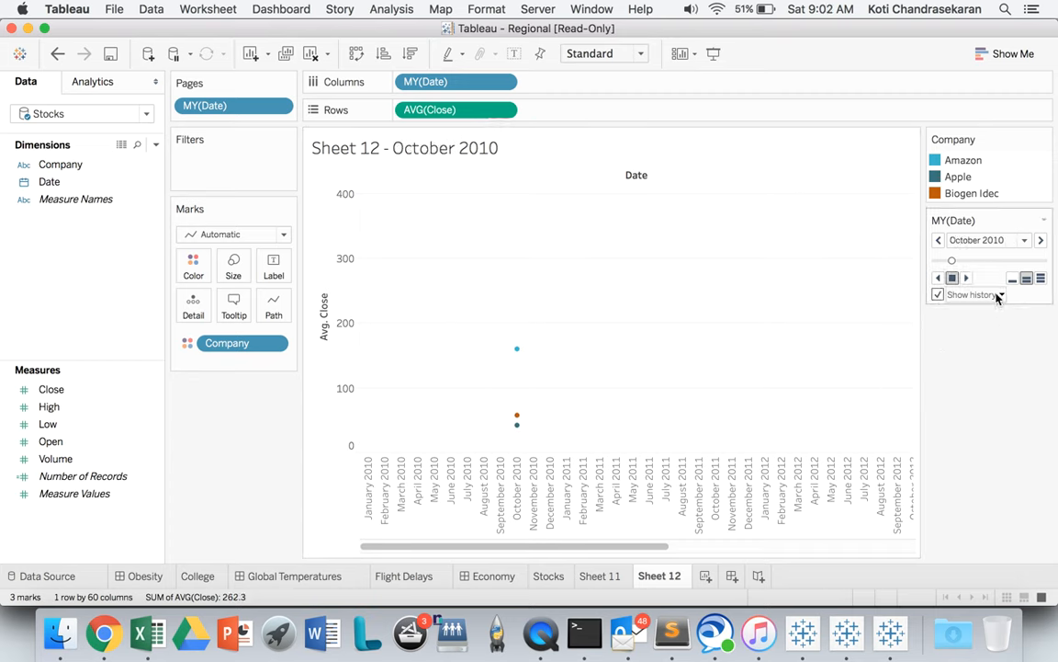
left_click(1003, 294)
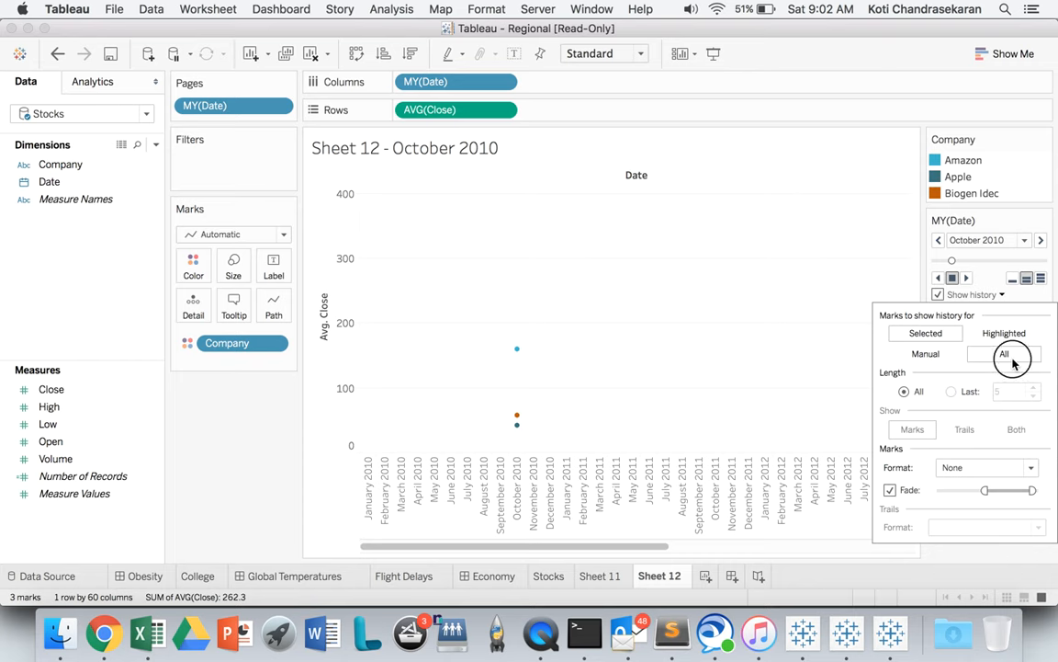
left_click(1003, 354)
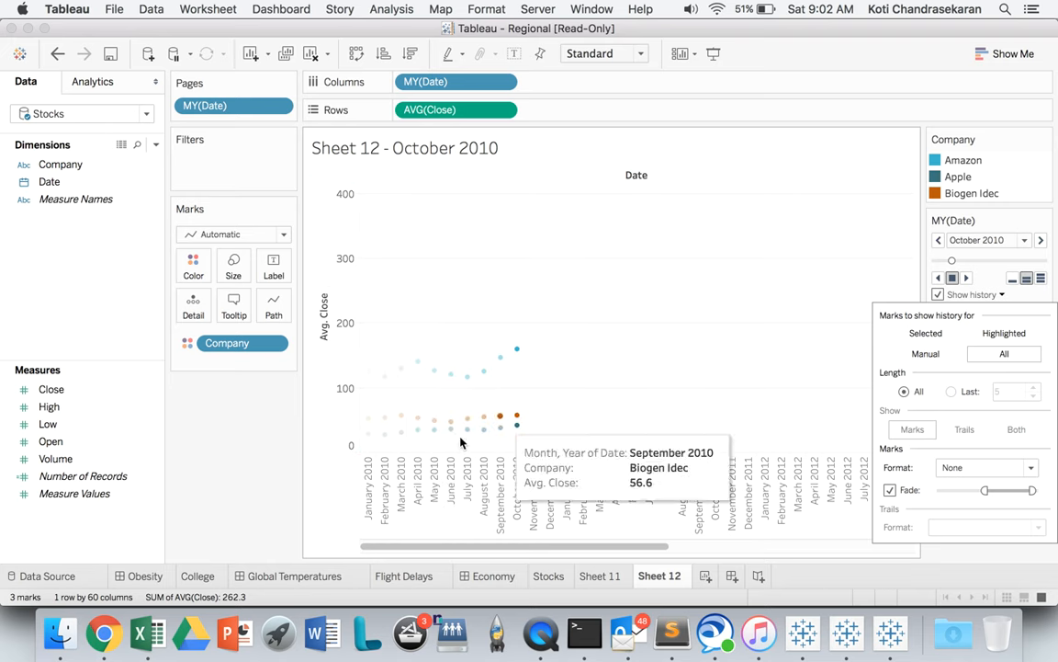
mouse_move(926, 476)
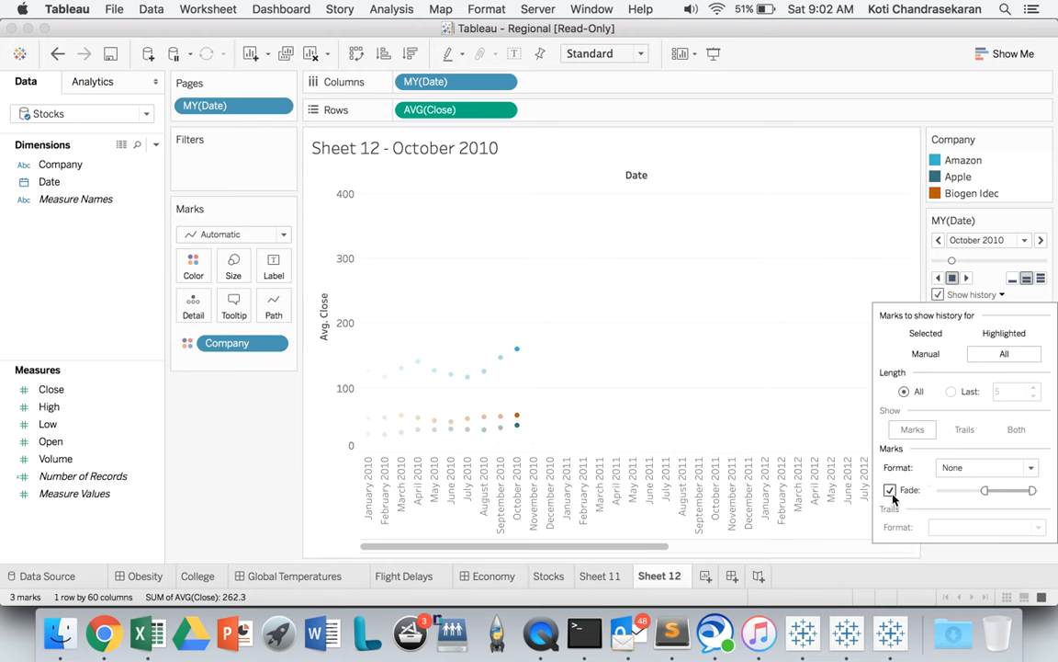
left_click(890, 489)
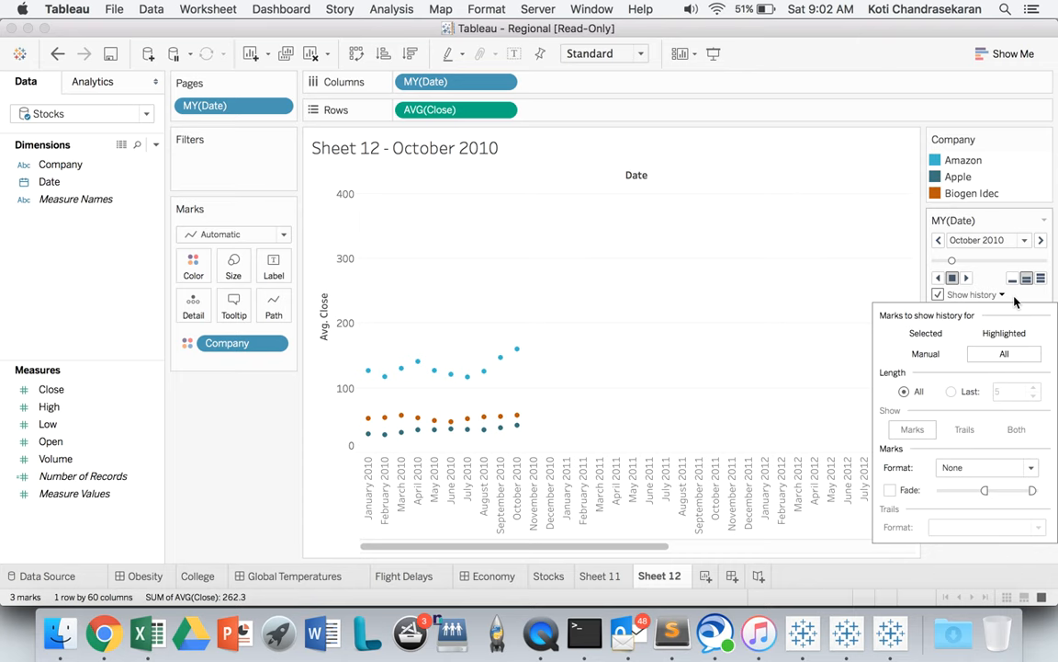
left_click(997, 294)
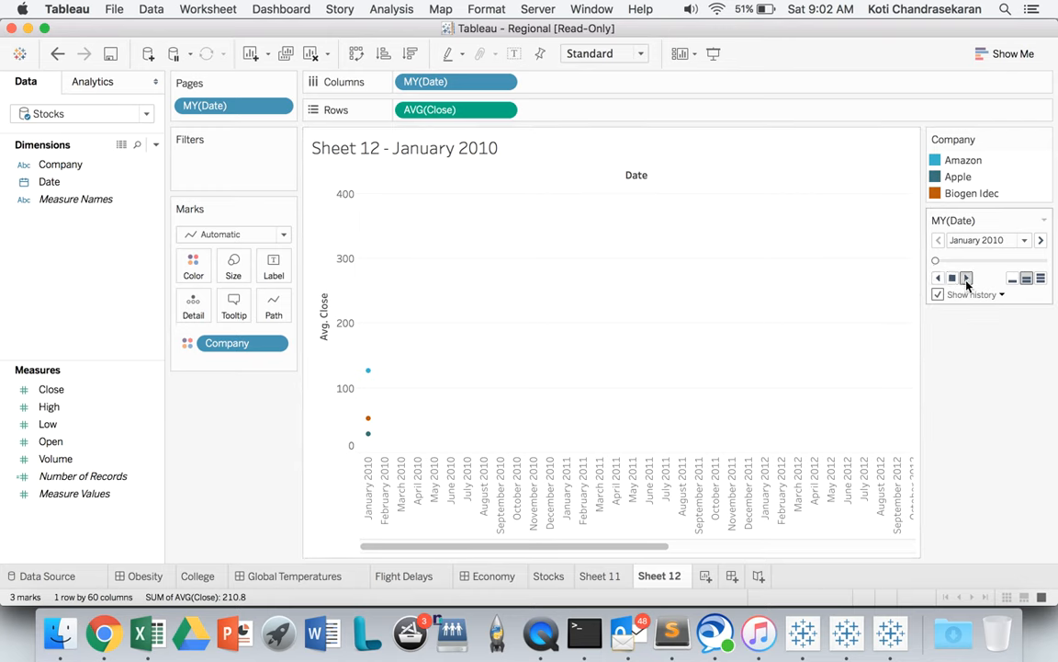
- Play the pages from January 2010 through December 2014, building up history marks
left_click(967, 277)
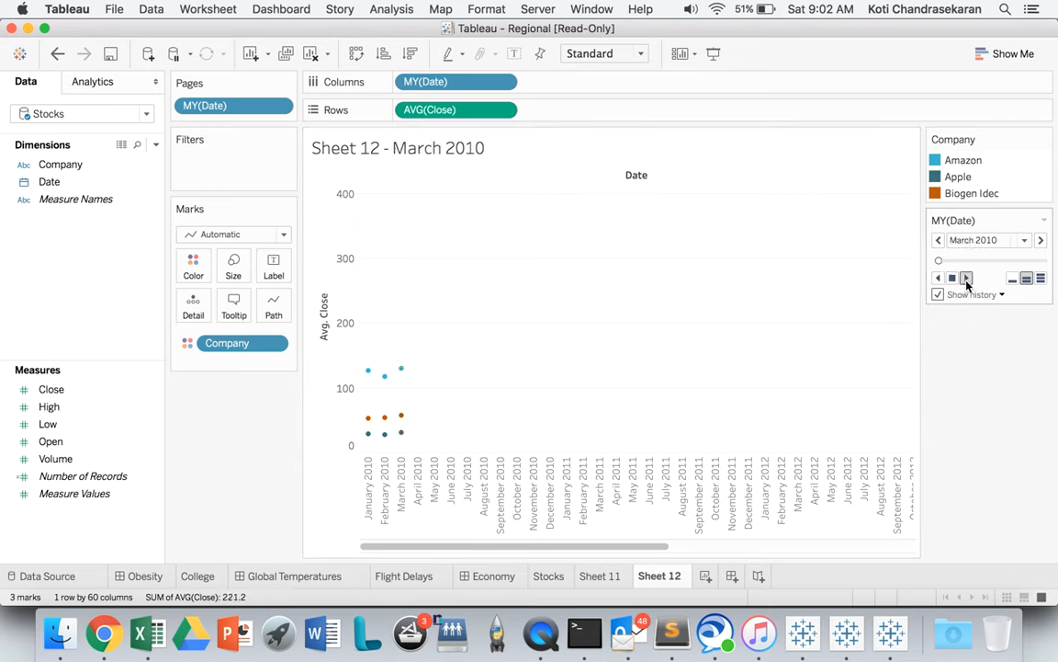
left_click(967, 277)
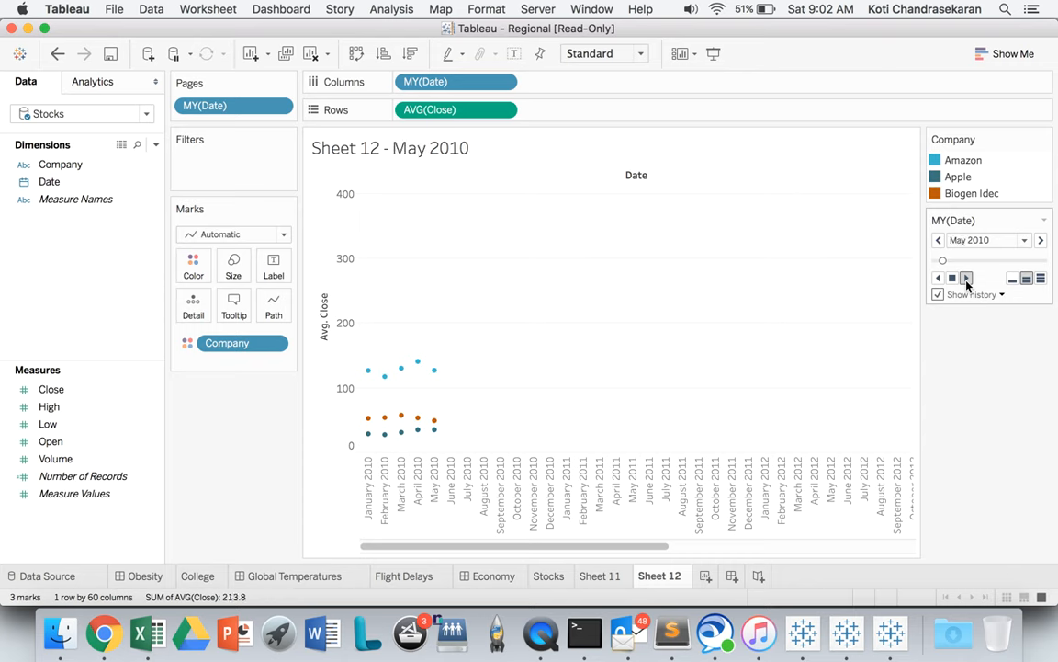
left_click(966, 277)
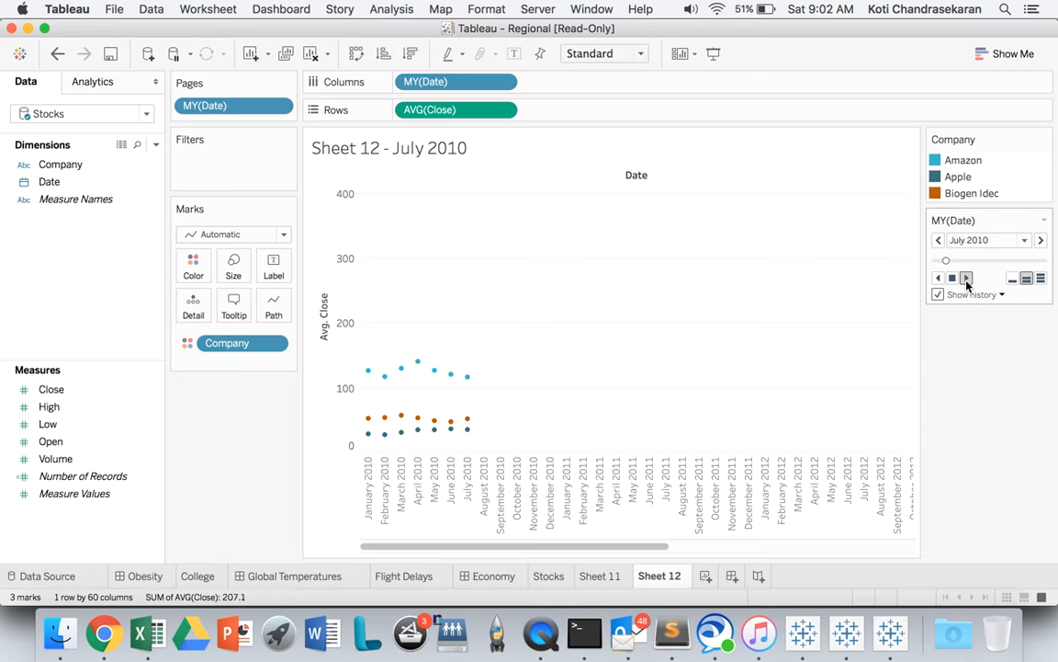
left_click(967, 278)
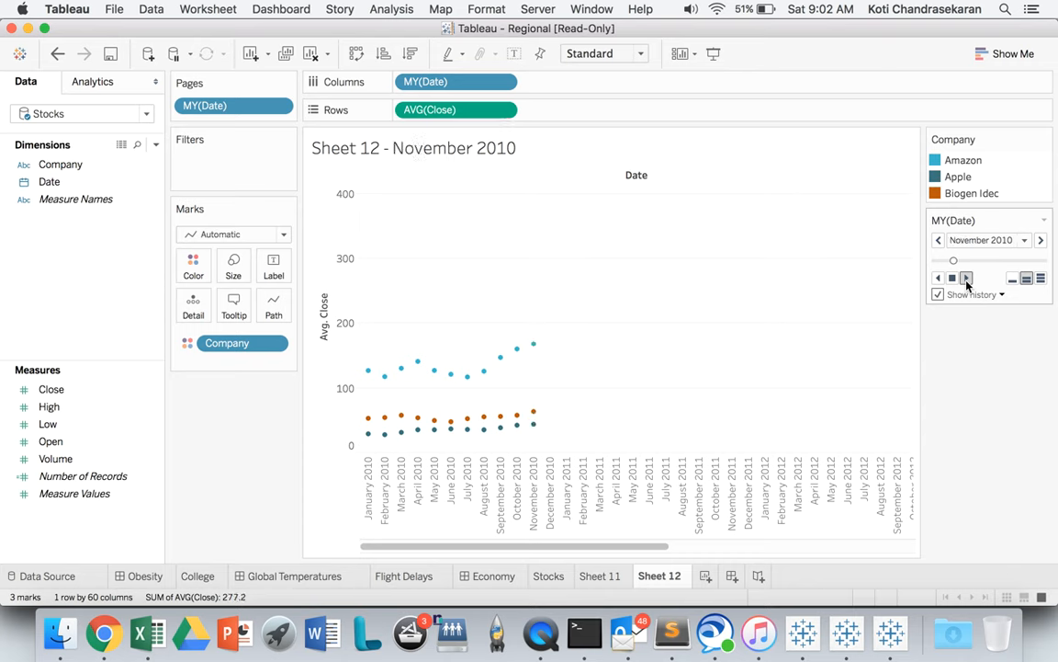
left_click(966, 277)
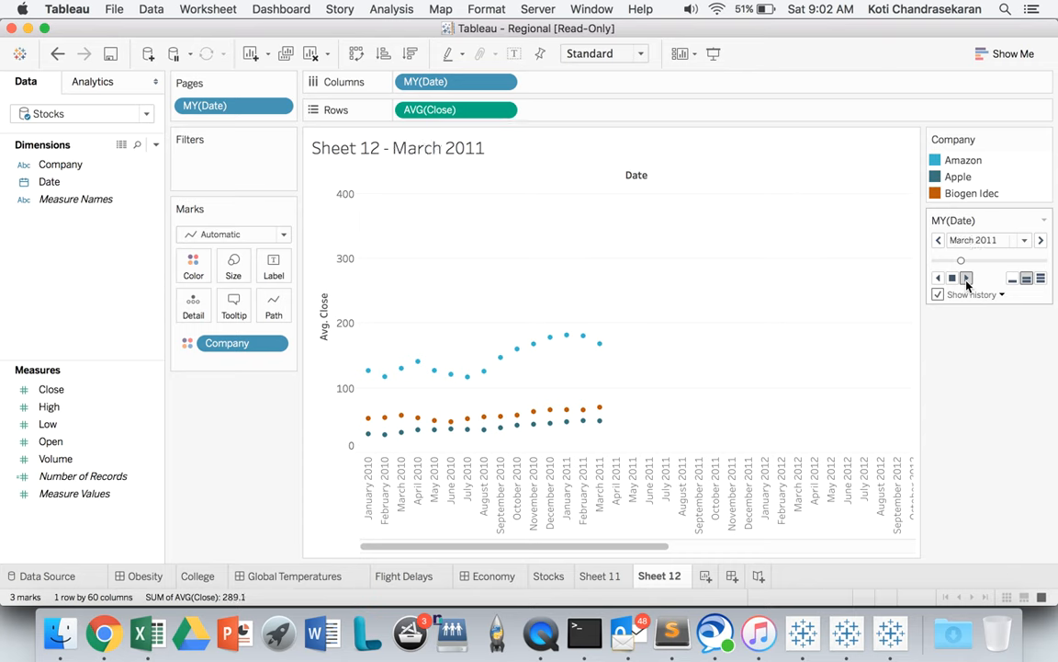
left_click(968, 278)
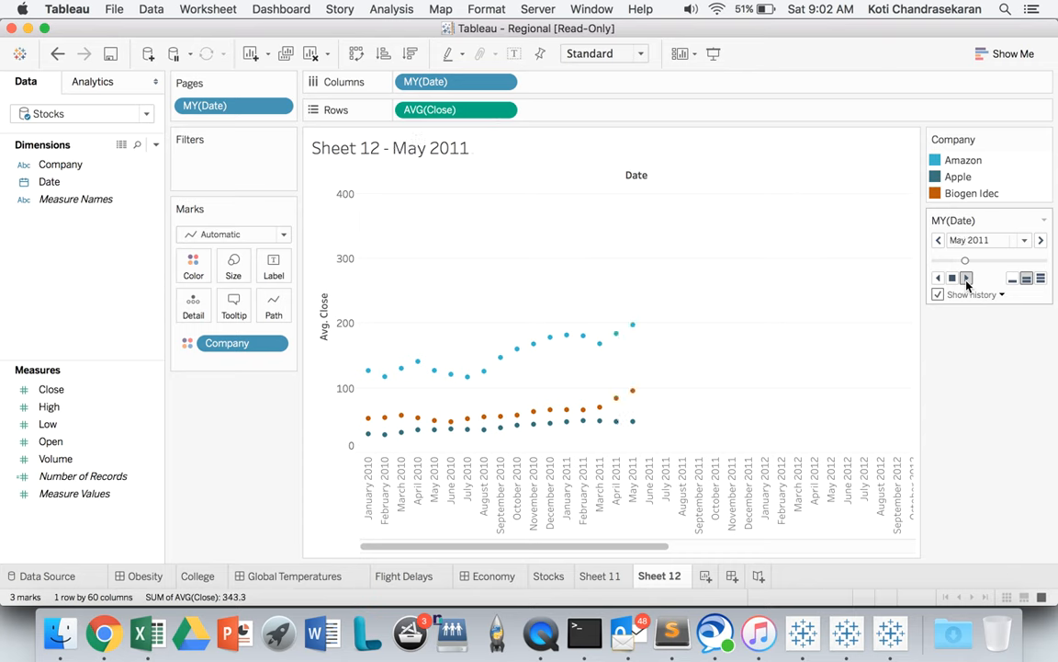
left_click(967, 277)
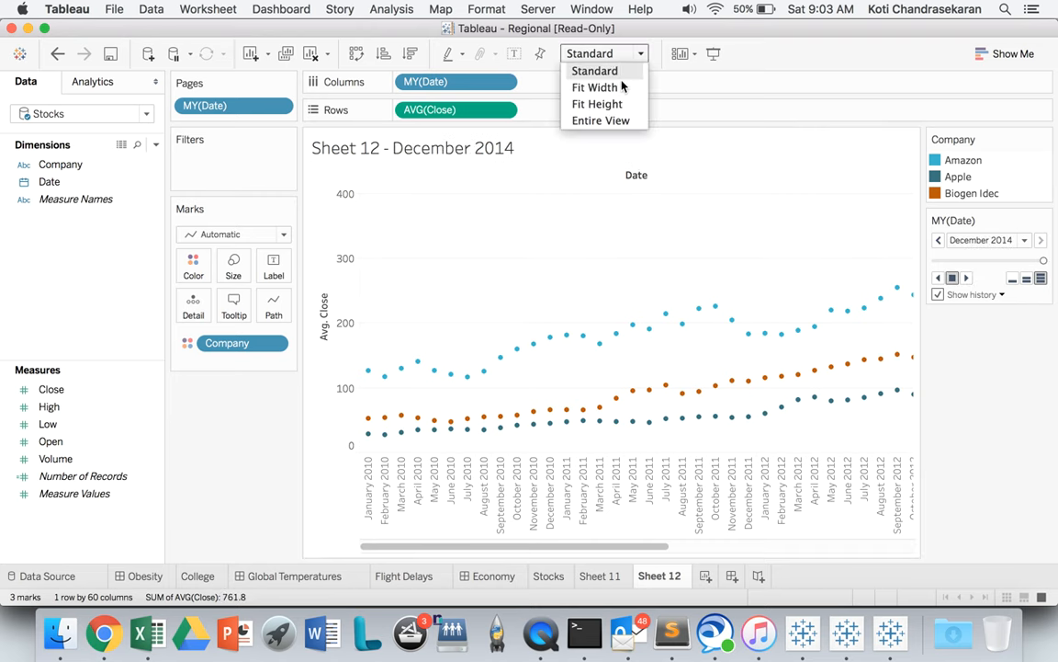
- Switch the view to Entire View and replay the animation to December 2014
left_click(598, 120)
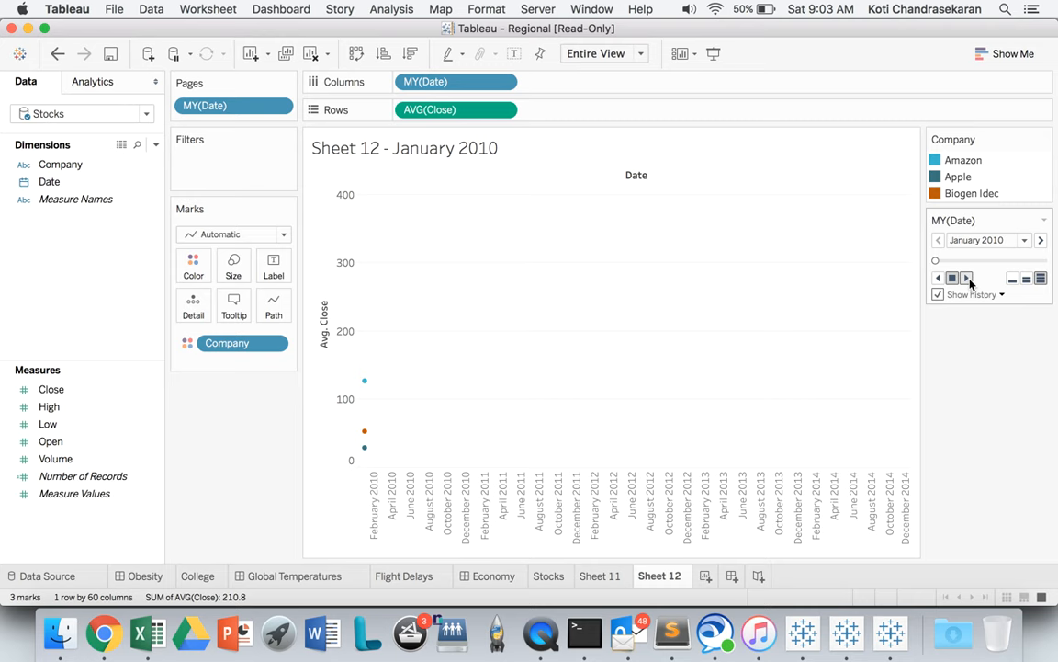
left_click(967, 278)
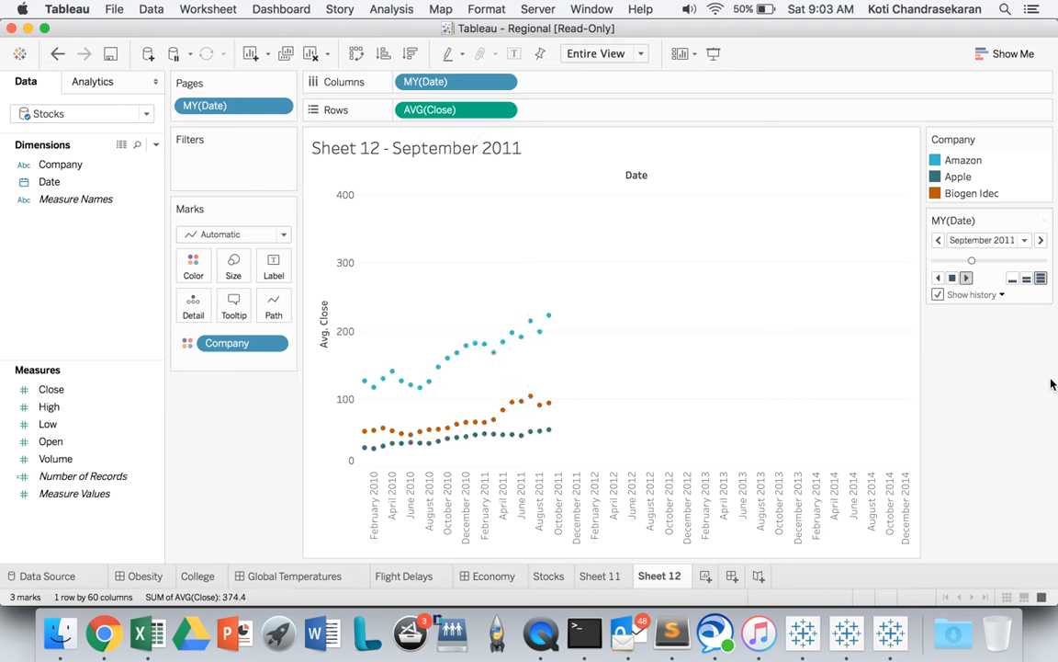
left_click_drag(971, 260, 994, 260)
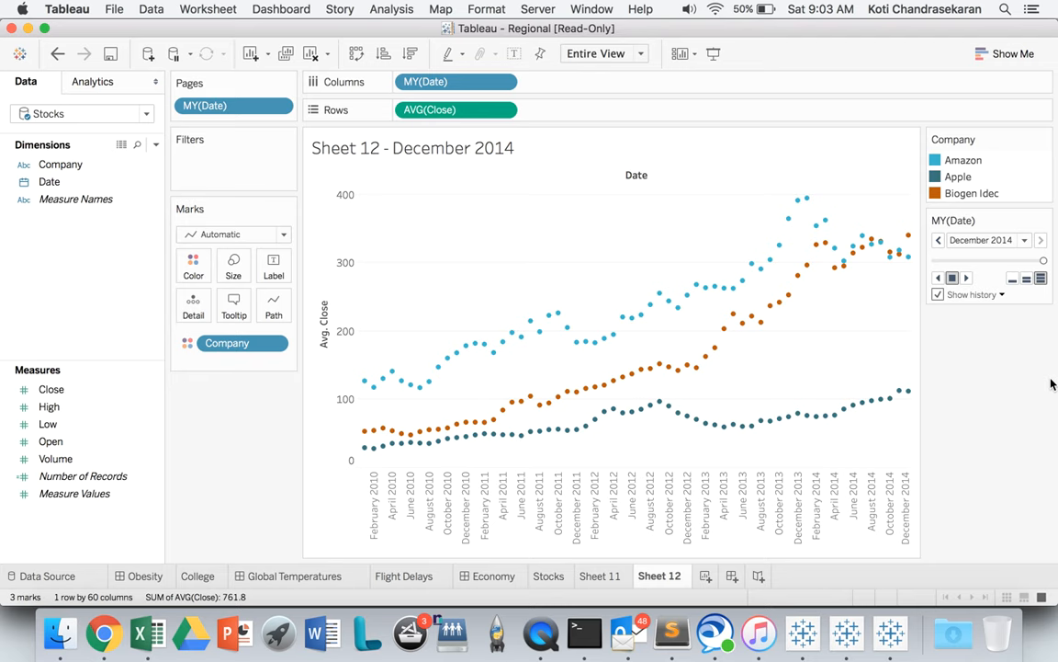
mouse_move(729, 313)
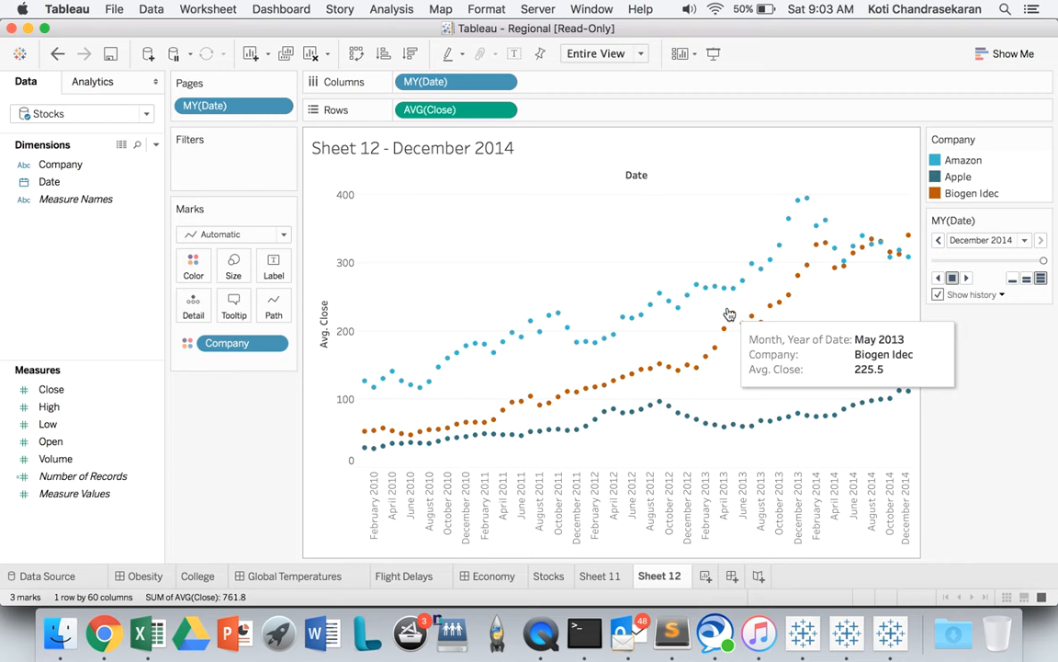